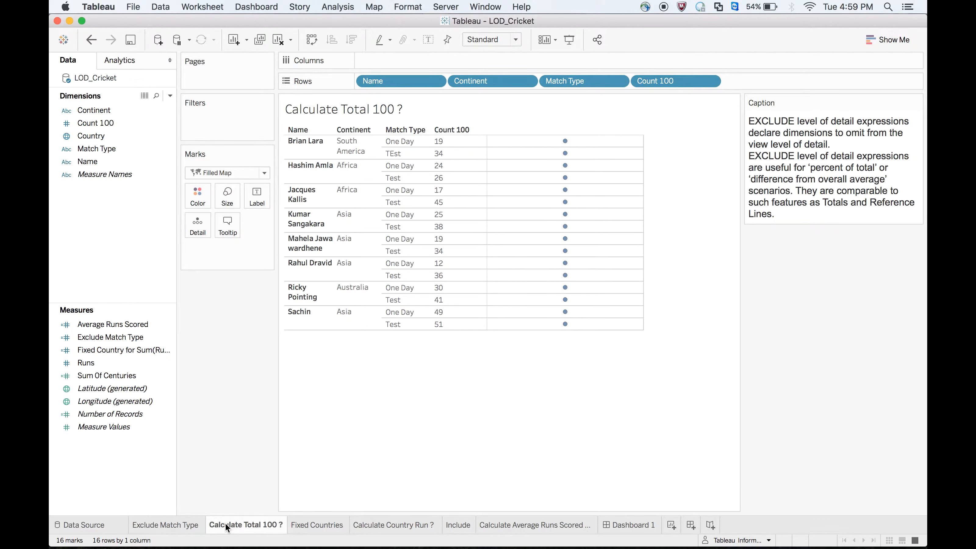
- Review the Exclude Match Type formula in the calculation editor without changing it
left_click(115, 401)
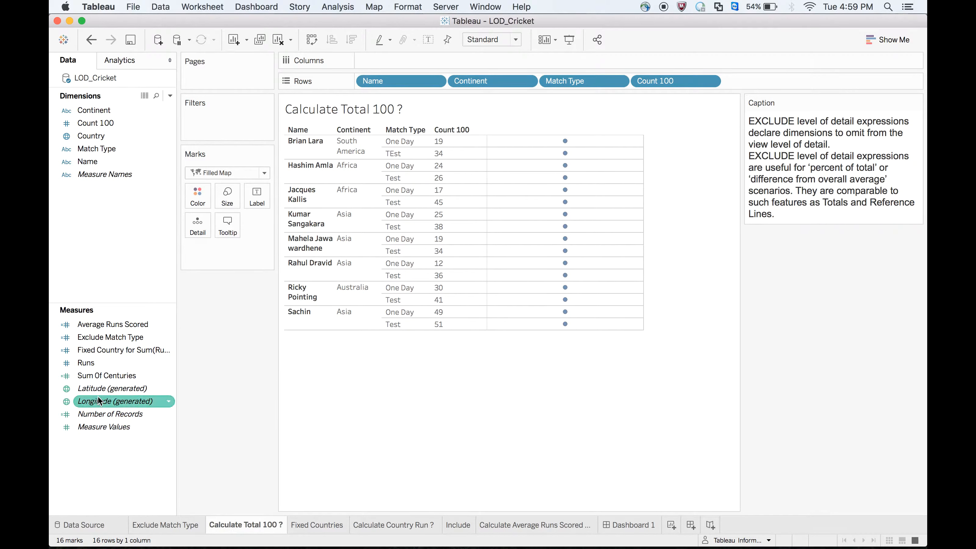
left_click(110, 337)
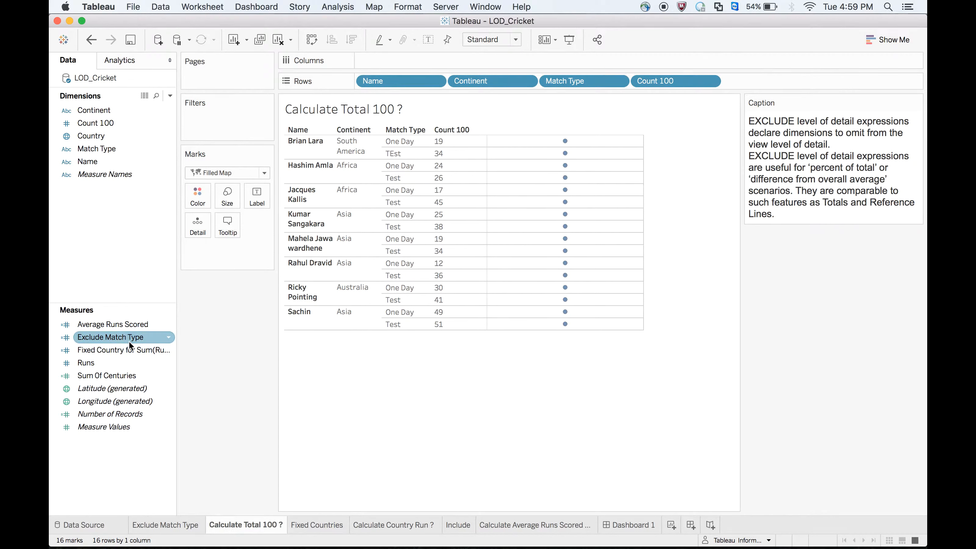
right_click(109, 336)
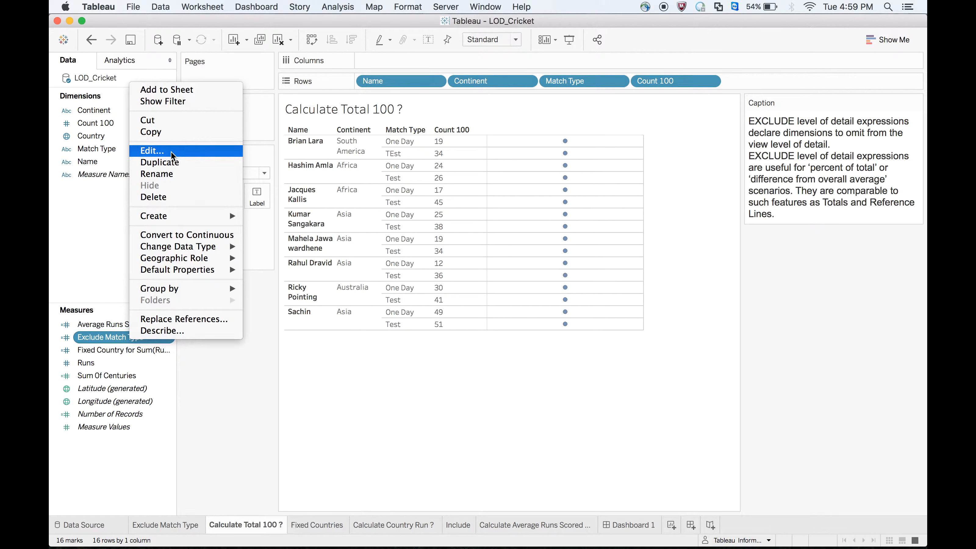
left_click(151, 150)
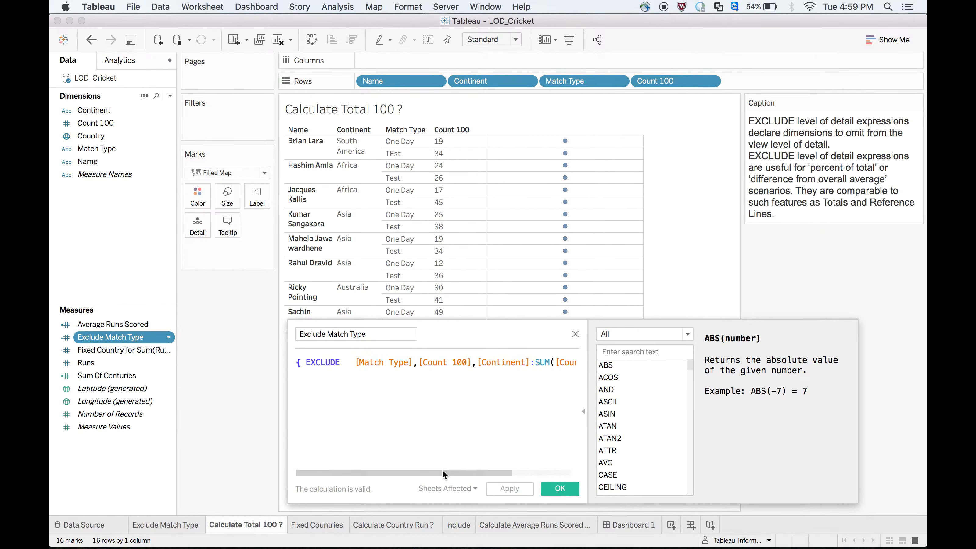
mouse_move(556, 491)
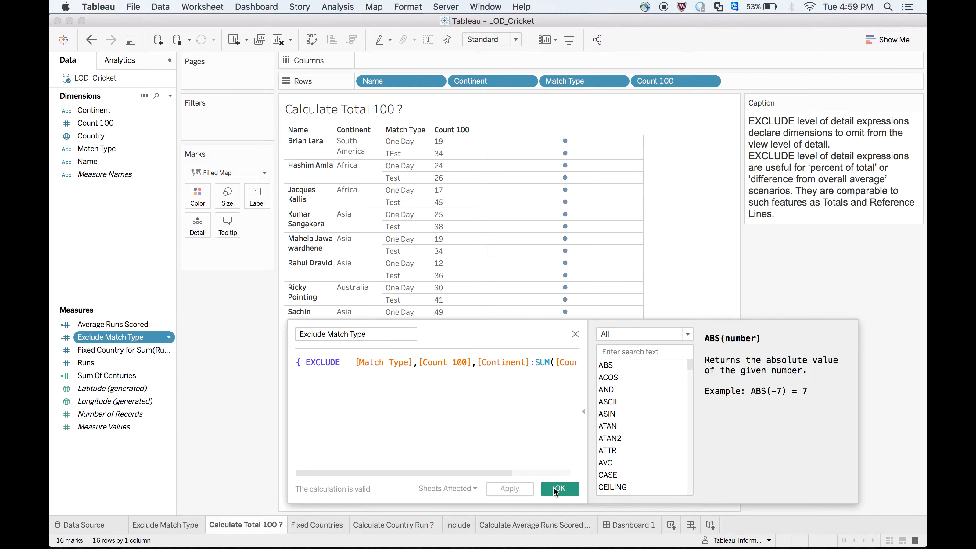
left_click(560, 488)
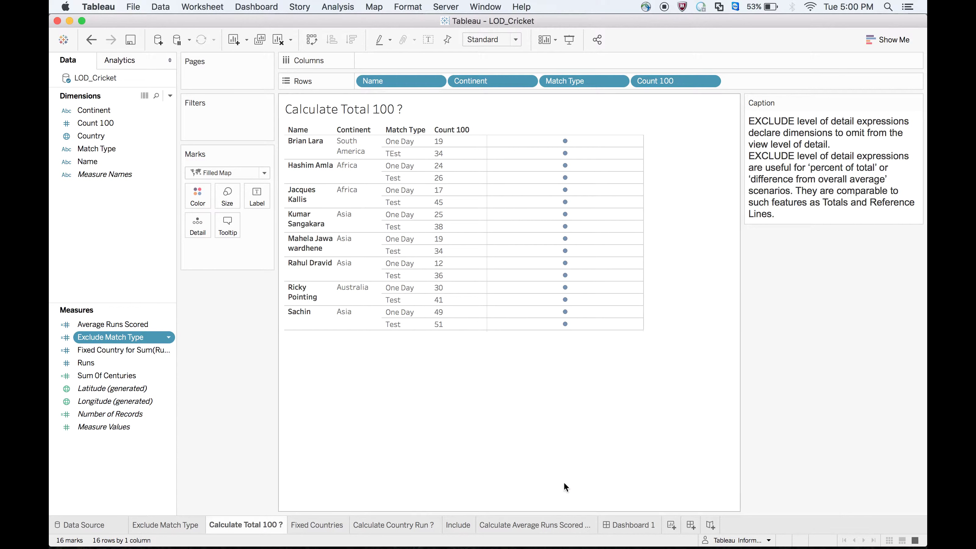
- Rewrite Exclude Match Type so it excludes only Match Type and Count 100, dropping Continent
right_click(110, 338)
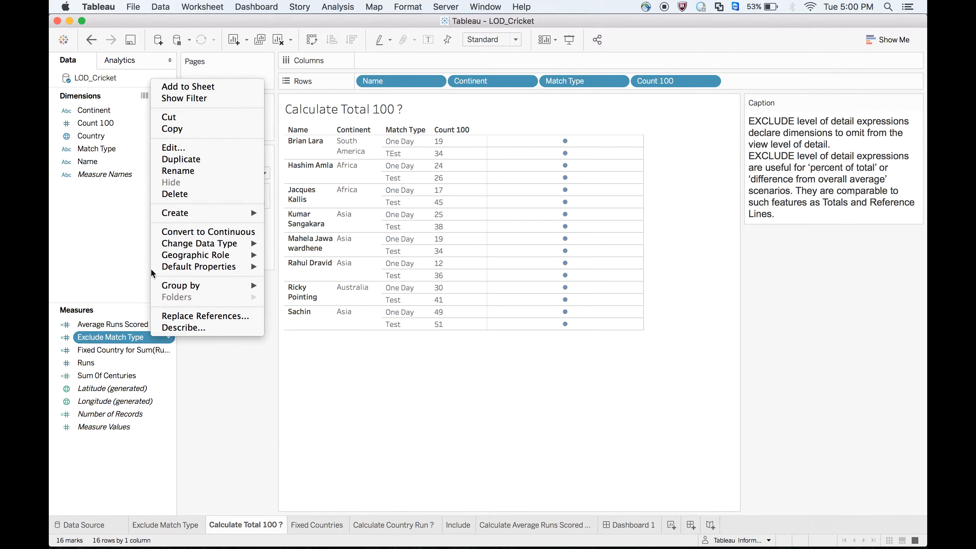
left_click(173, 148)
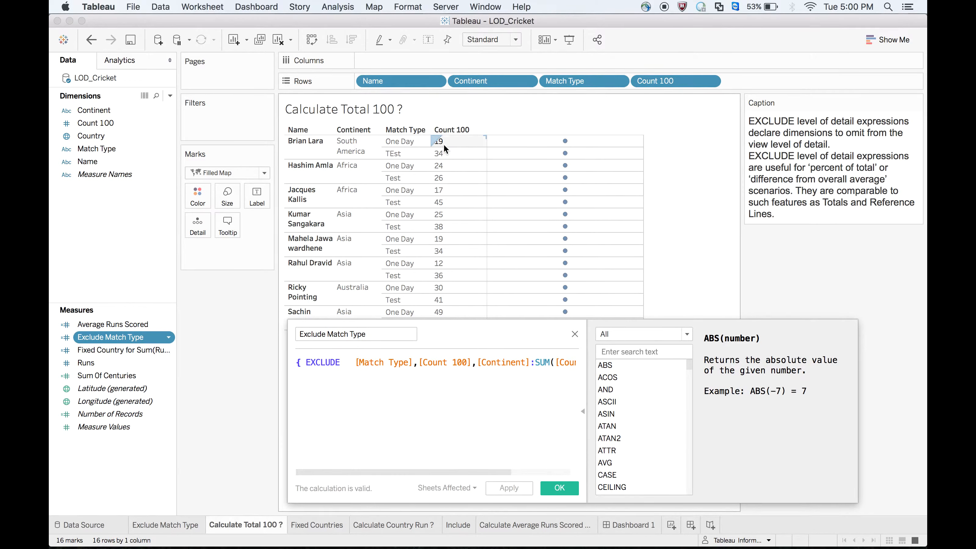
mouse_move(448, 147)
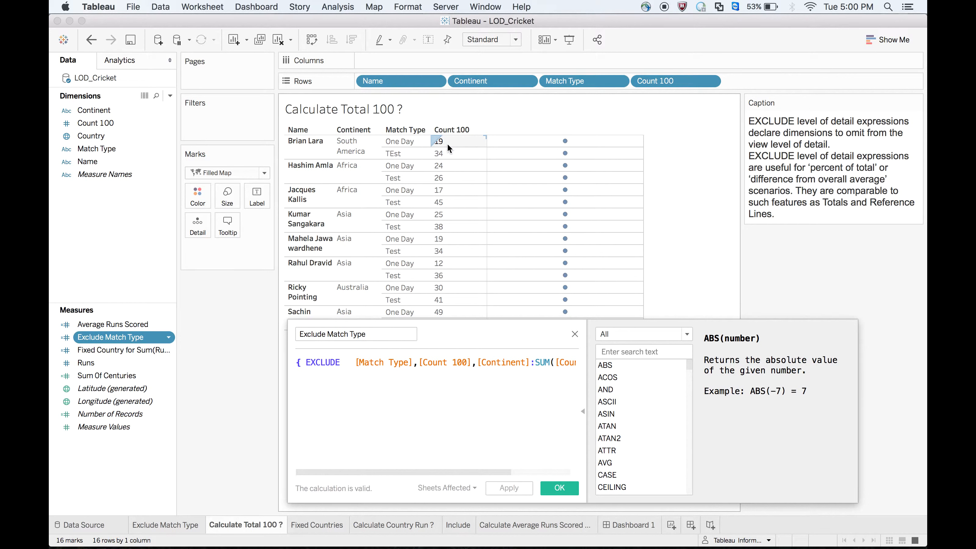
mouse_move(444, 144)
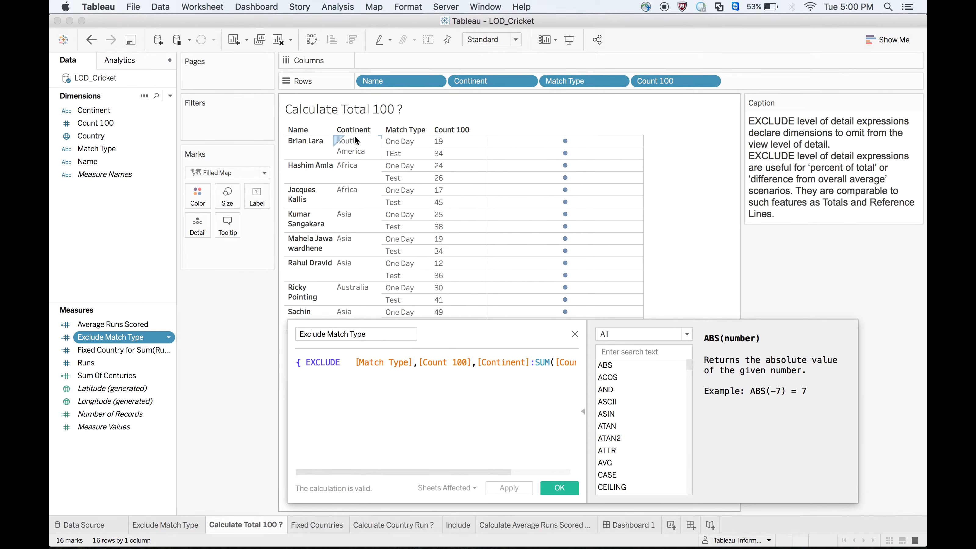
mouse_move(362, 163)
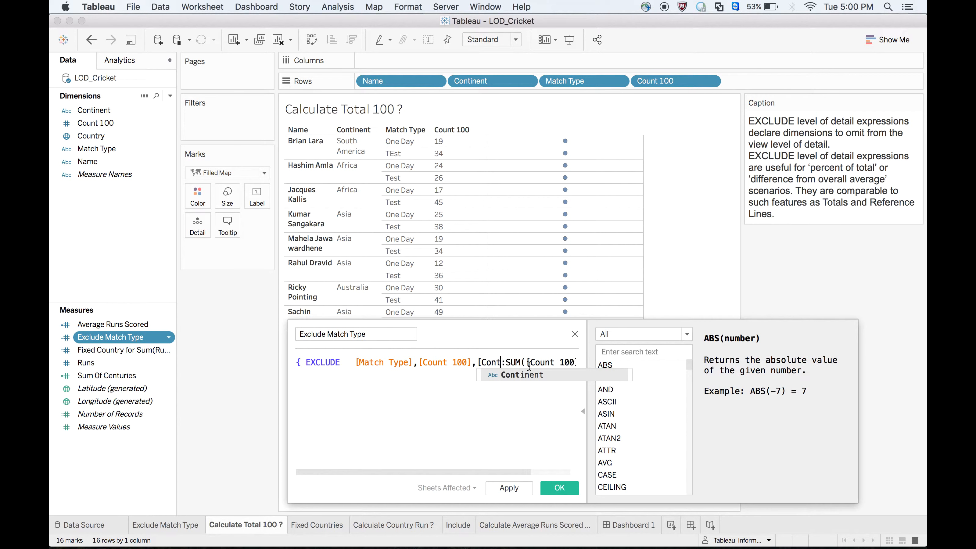
type("100])}")
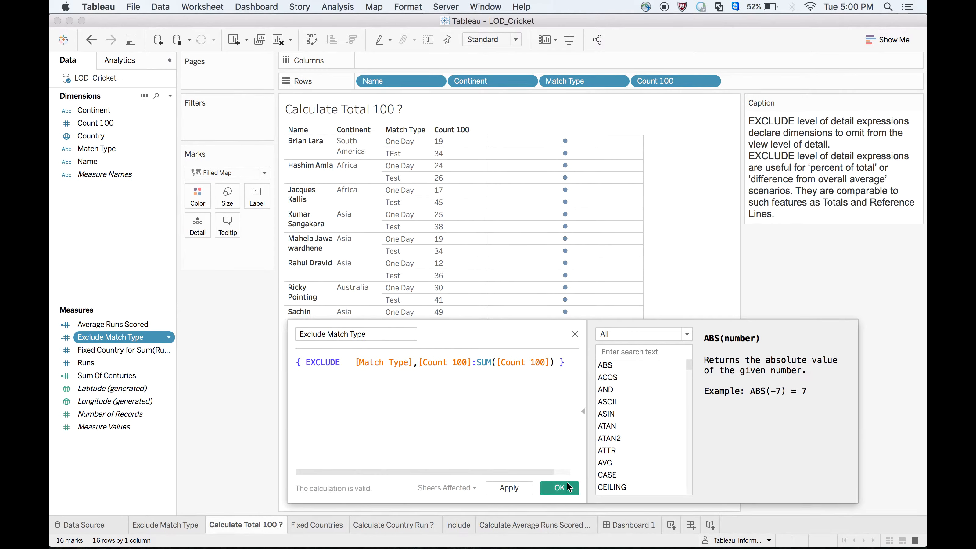
left_click(559, 488)
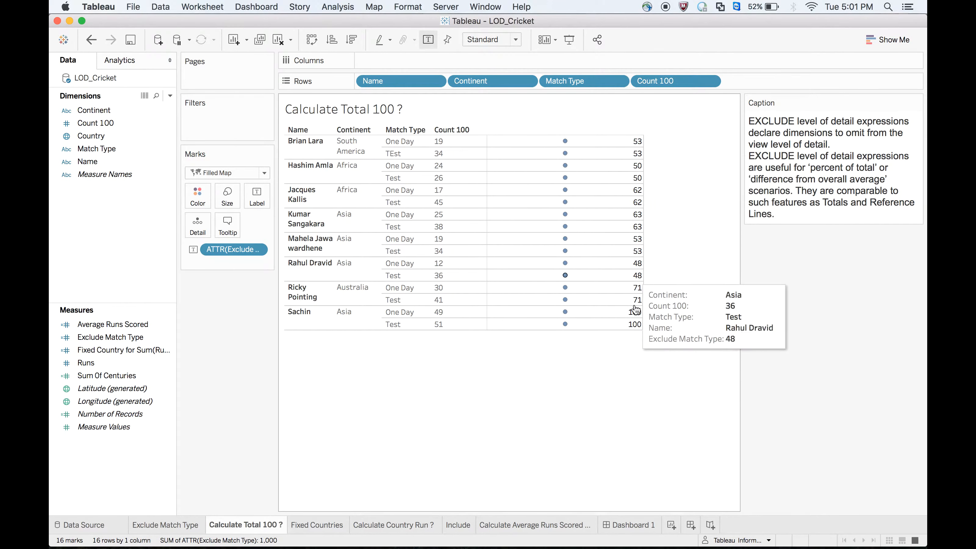
mouse_move(636, 328)
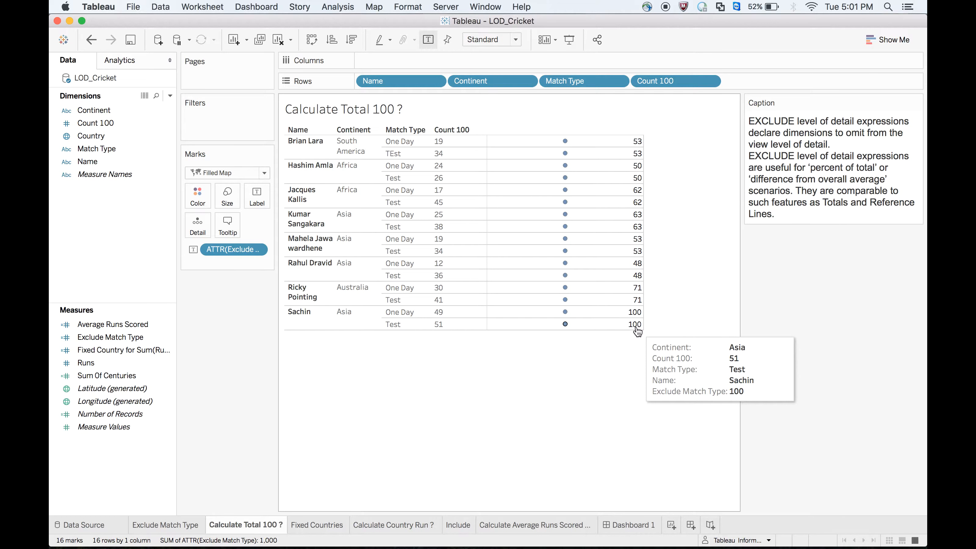
- Edit Exclude Match Type to exclude only Match Type, then compare its labels against Count 100
right_click(110, 337)
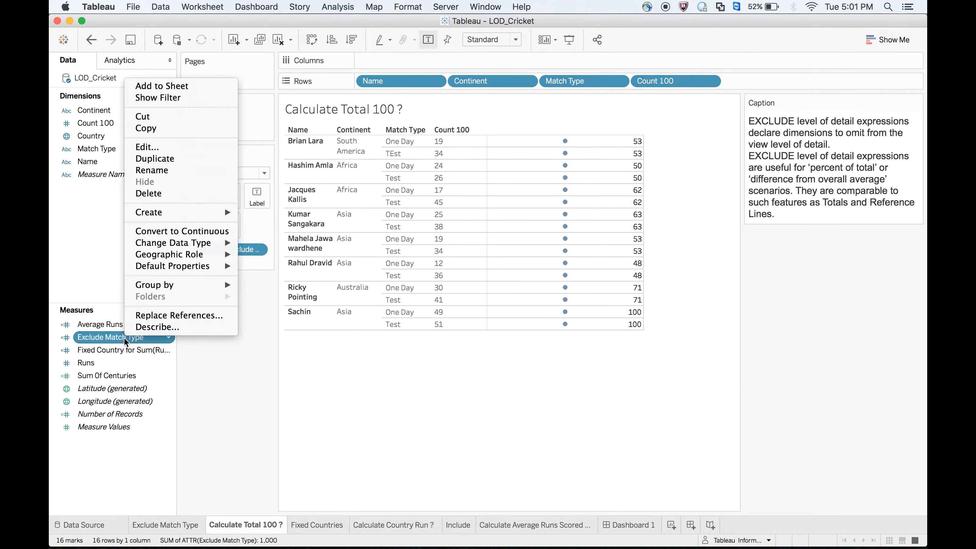
left_click(147, 146)
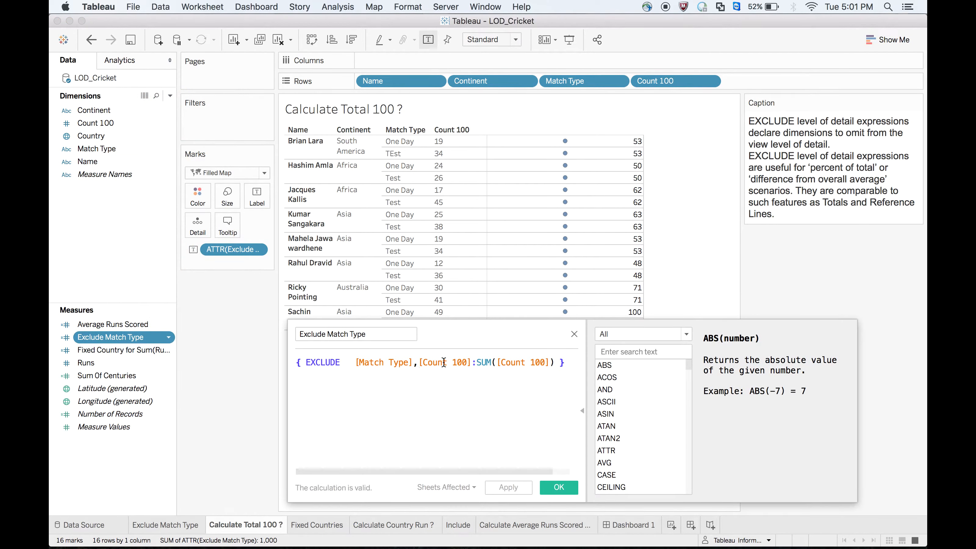
mouse_move(497, 399)
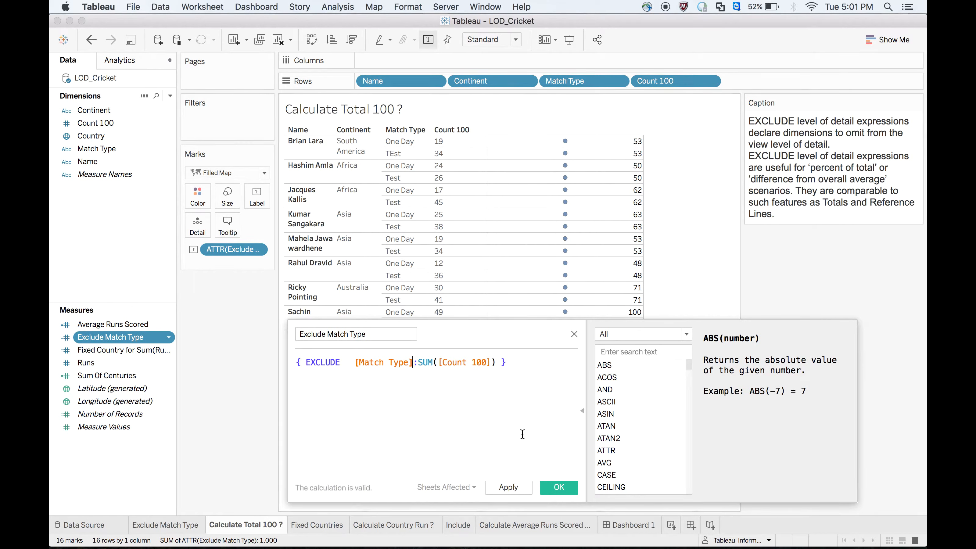
left_click(559, 487)
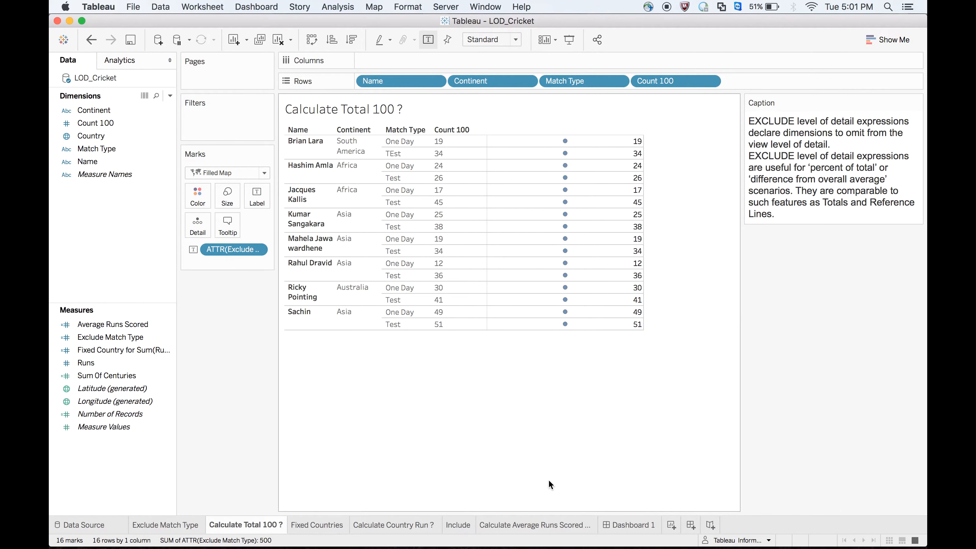
mouse_move(628, 198)
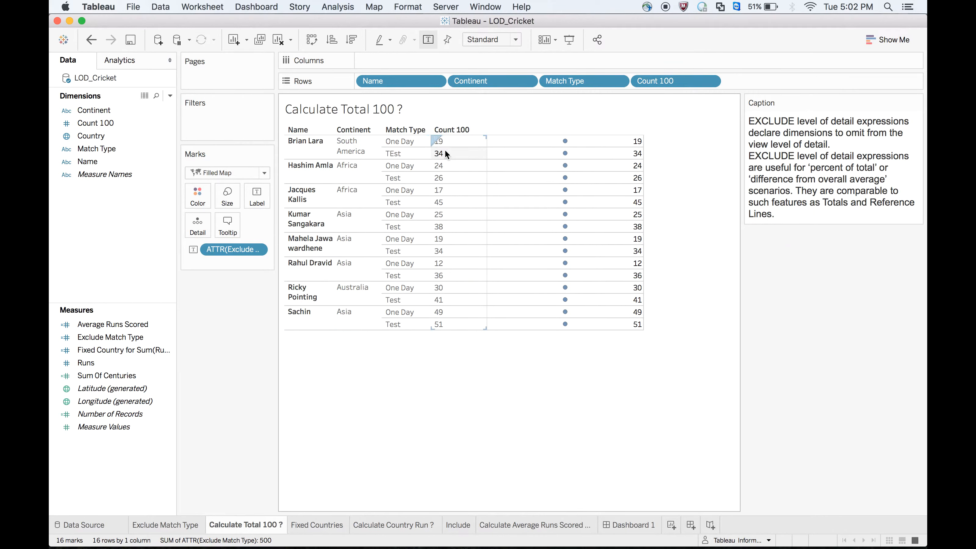
mouse_move(436, 147)
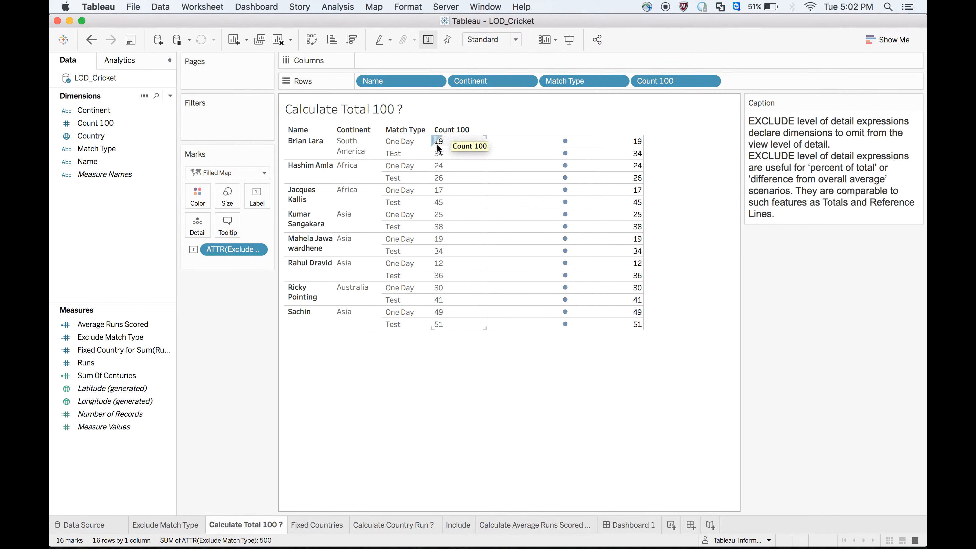
left_click(95, 124)
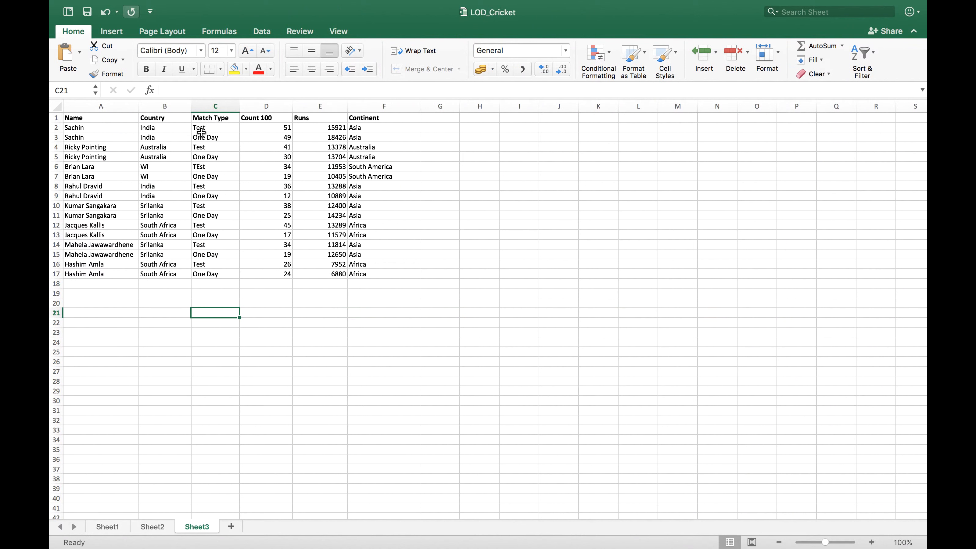
- Inspect Sachin's Test and One Day rows in the LOD_Cricket Excel sheet
left_click(208, 128)
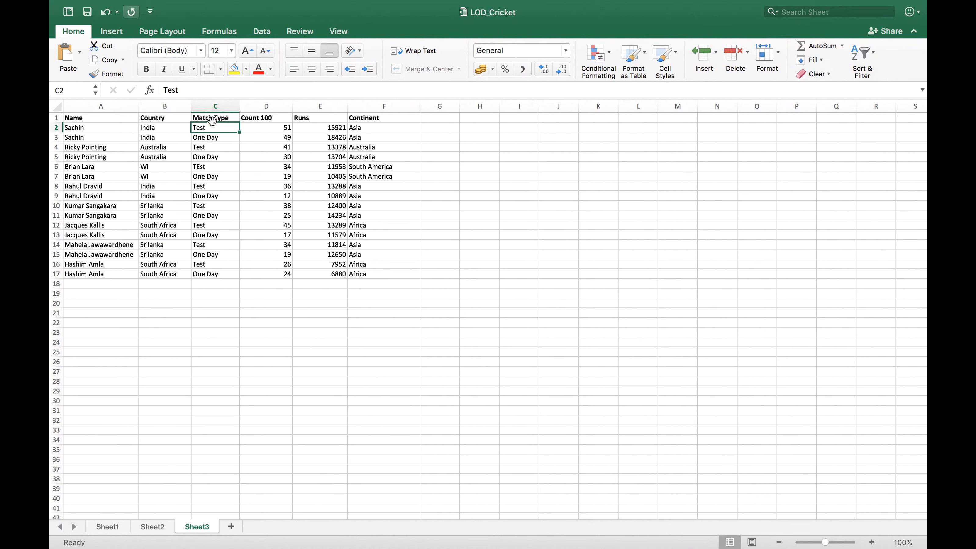
left_click(214, 138)
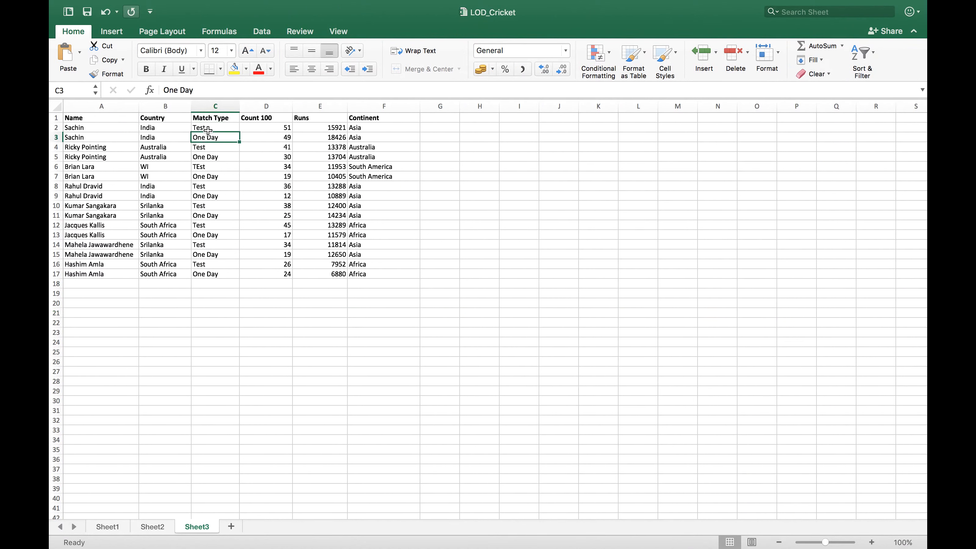
left_click(272, 127)
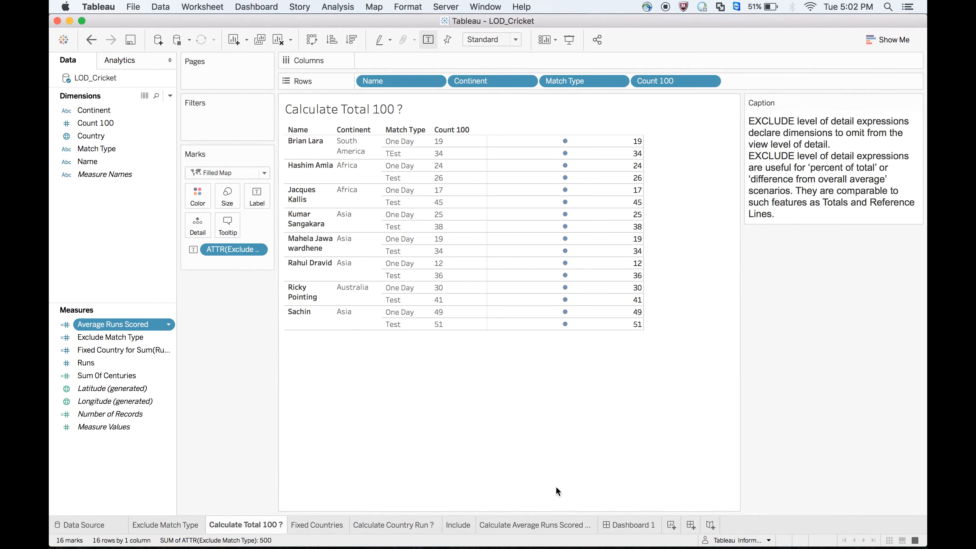
- Add Count 100 back into the Exclude Match Type formula so labels show player totals again
right_click(110, 336)
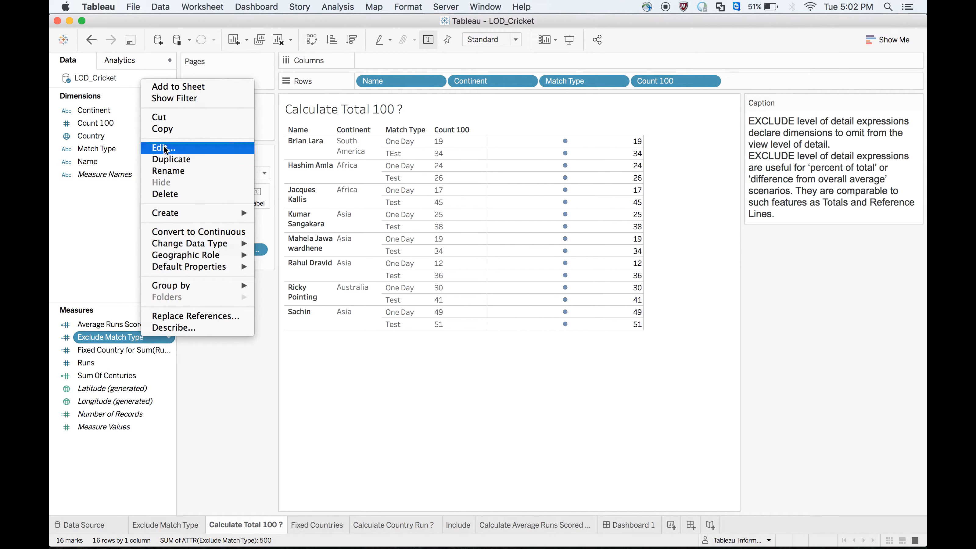
left_click(160, 147)
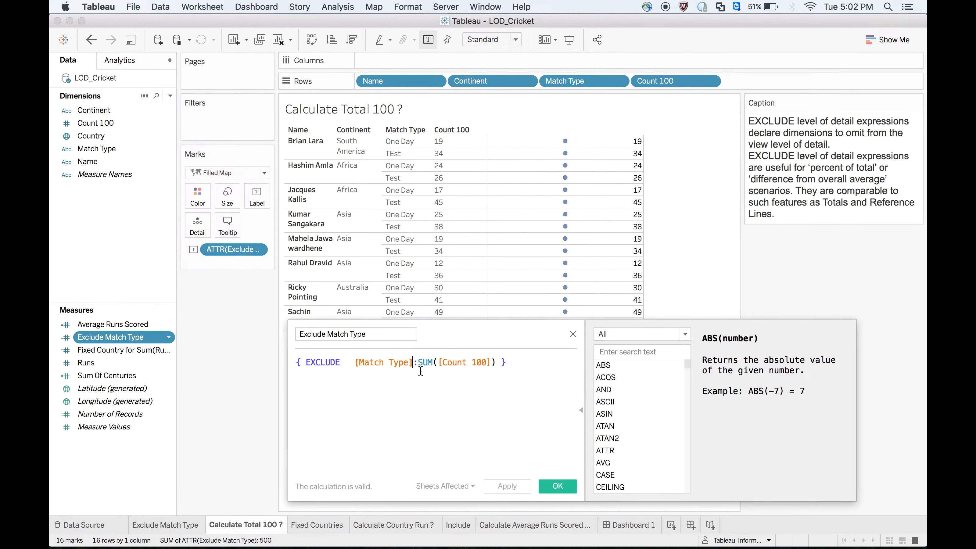
type(",co")
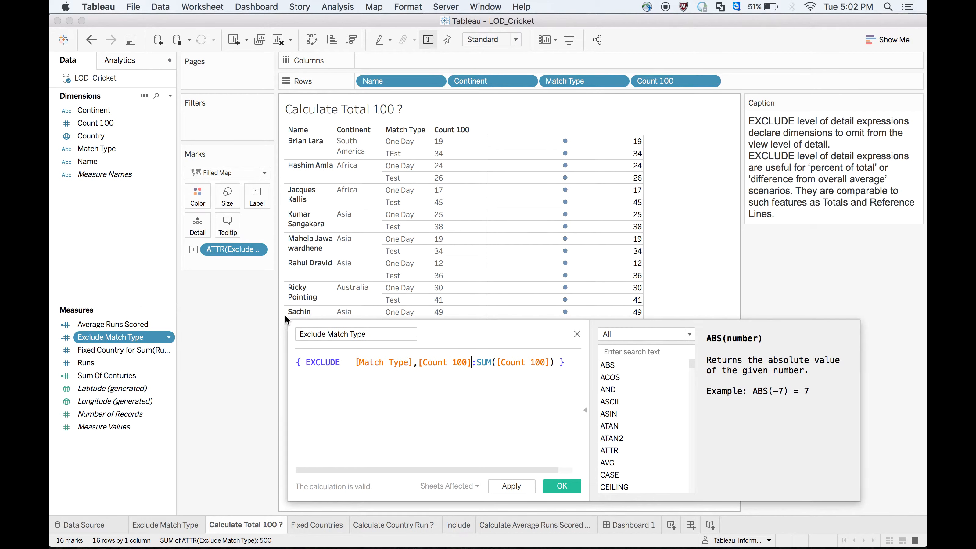
left_click(562, 486)
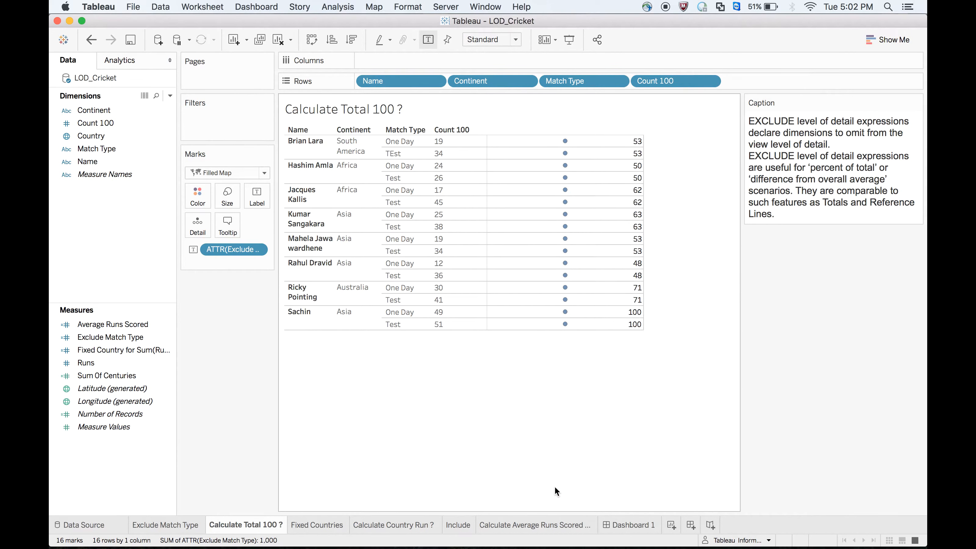
mouse_move(622, 328)
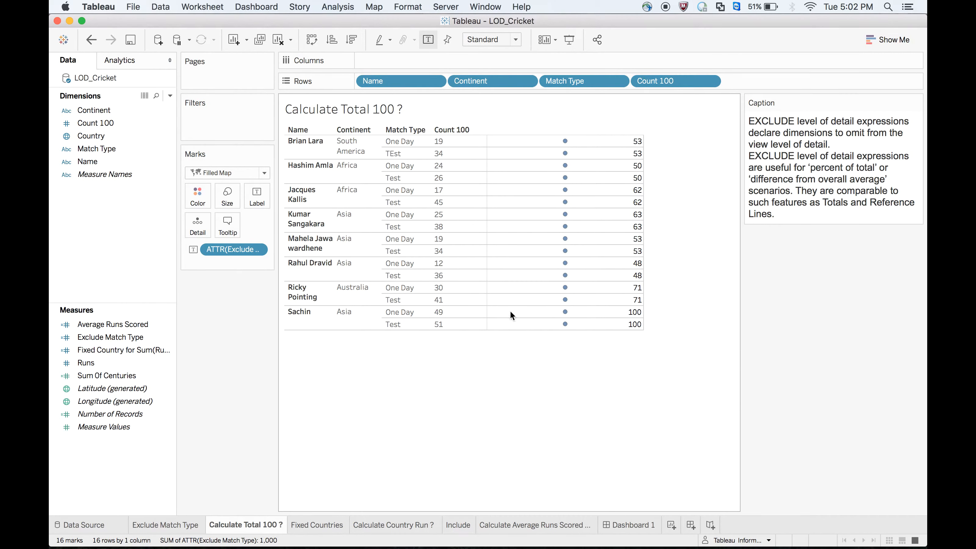
mouse_move(294, 512)
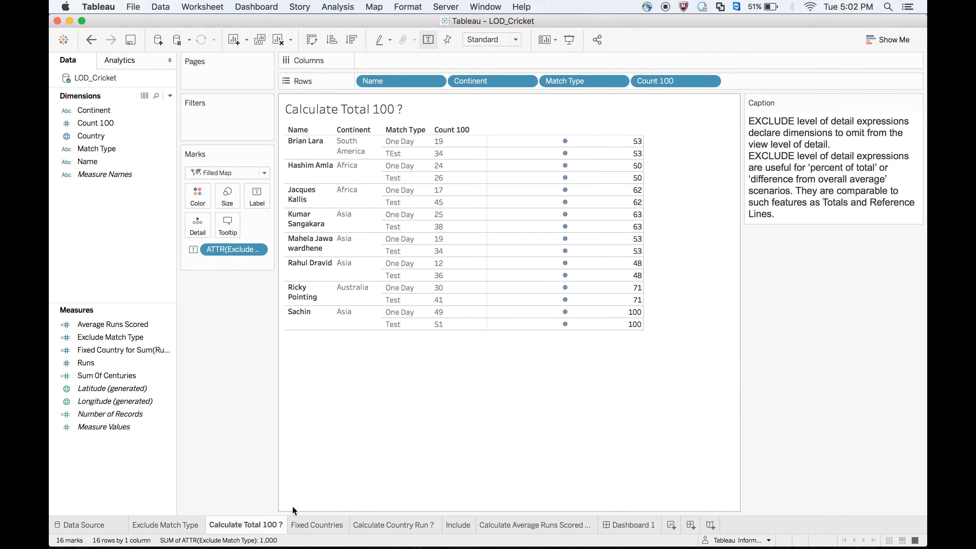
mouse_move(246, 530)
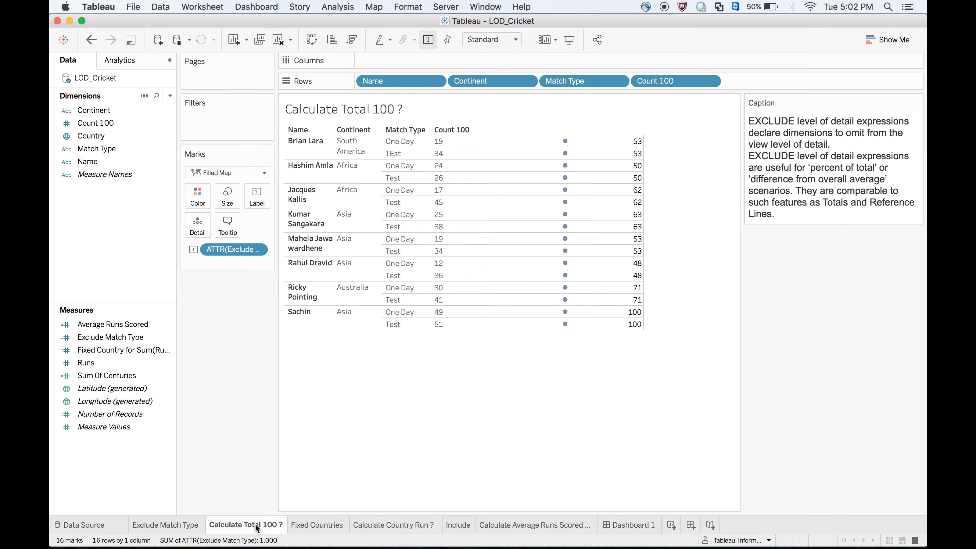
mouse_move(401, 533)
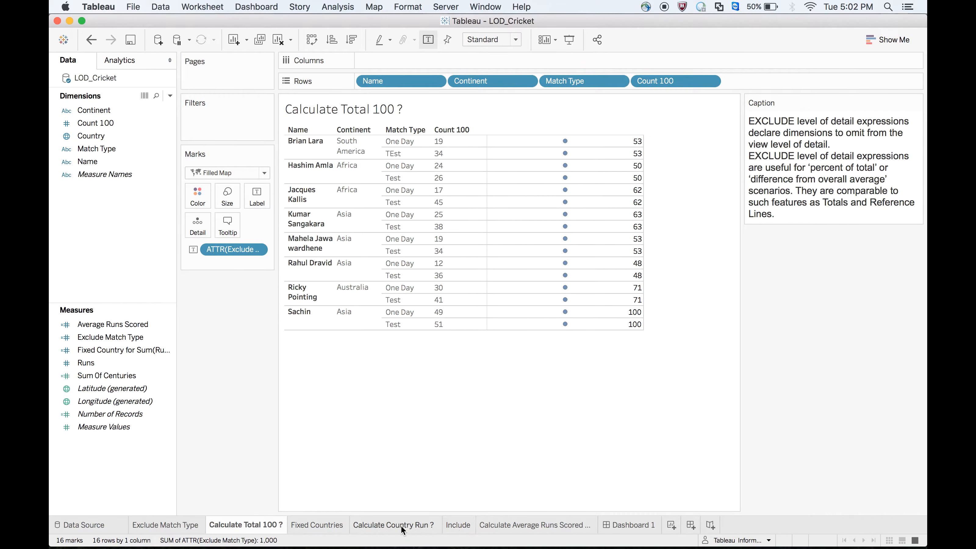
- Colour the Calculate Total 100 ? player marks by Country, then glance at Calculate Country Run ?
left_click(395, 525)
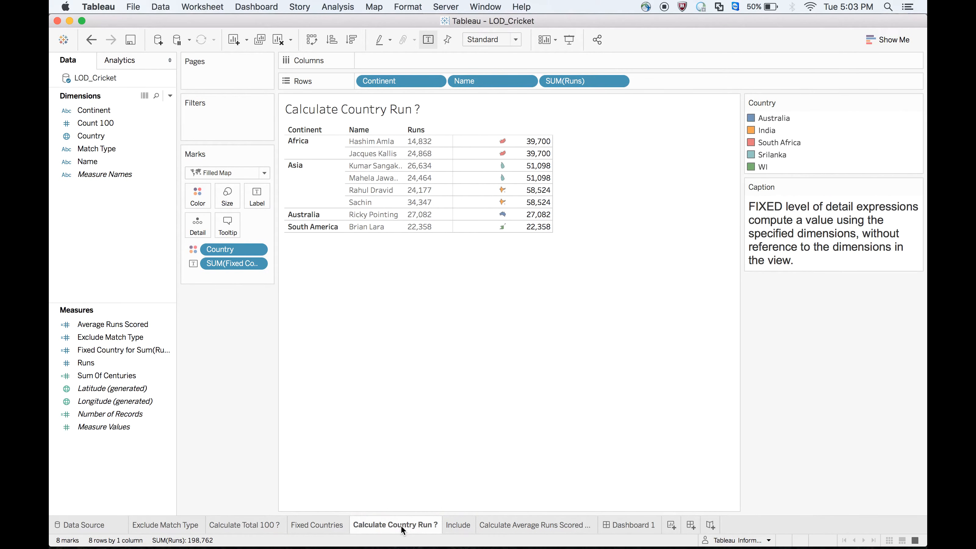
left_click(246, 524)
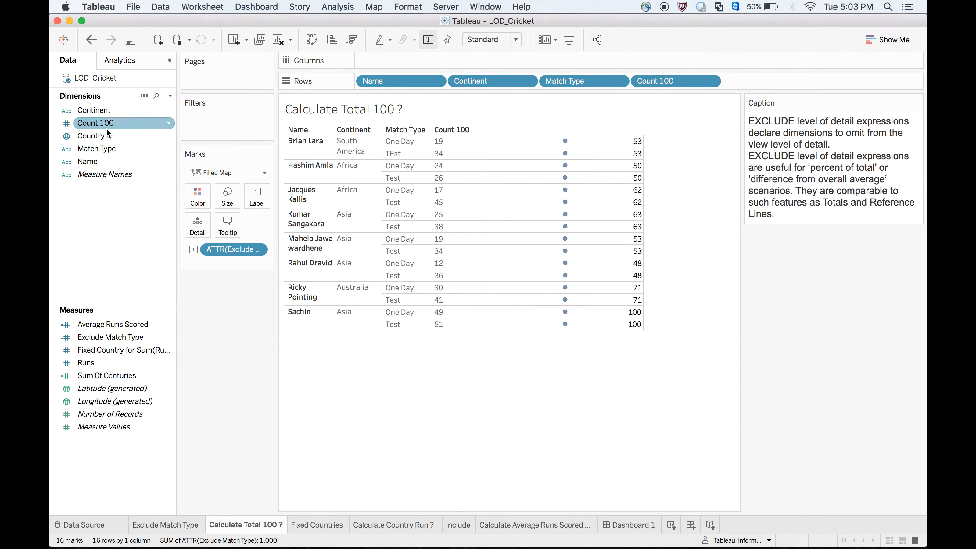
left_click_drag(91, 135, 197, 195)
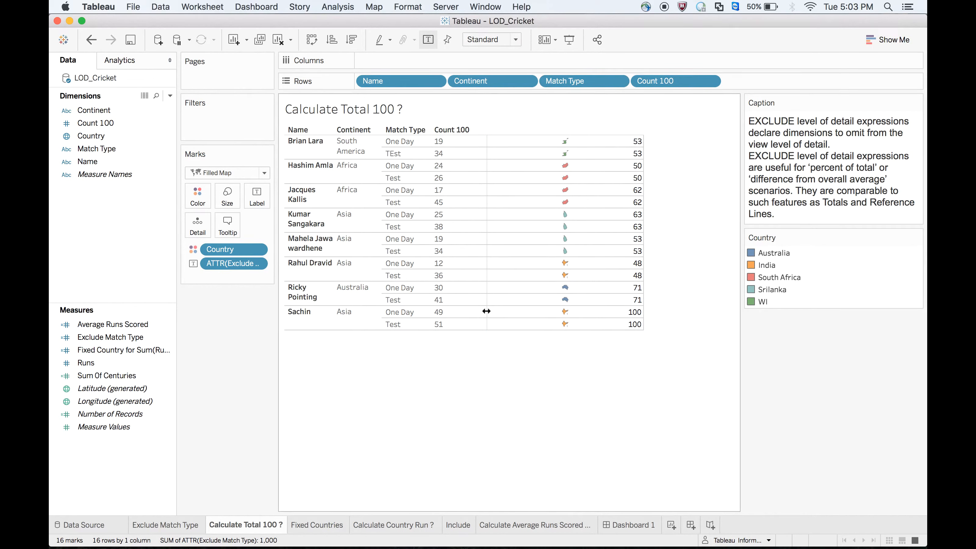
mouse_move(342, 443)
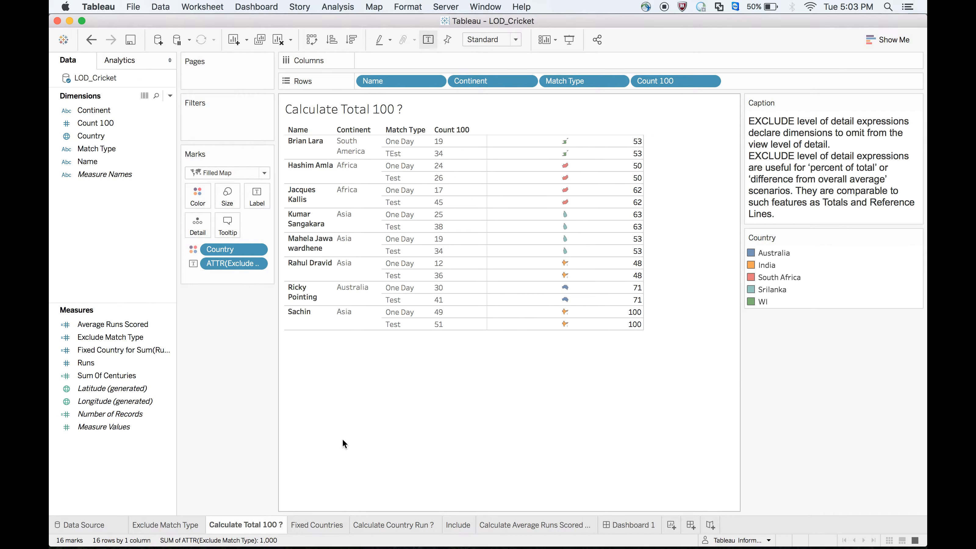
left_click(394, 524)
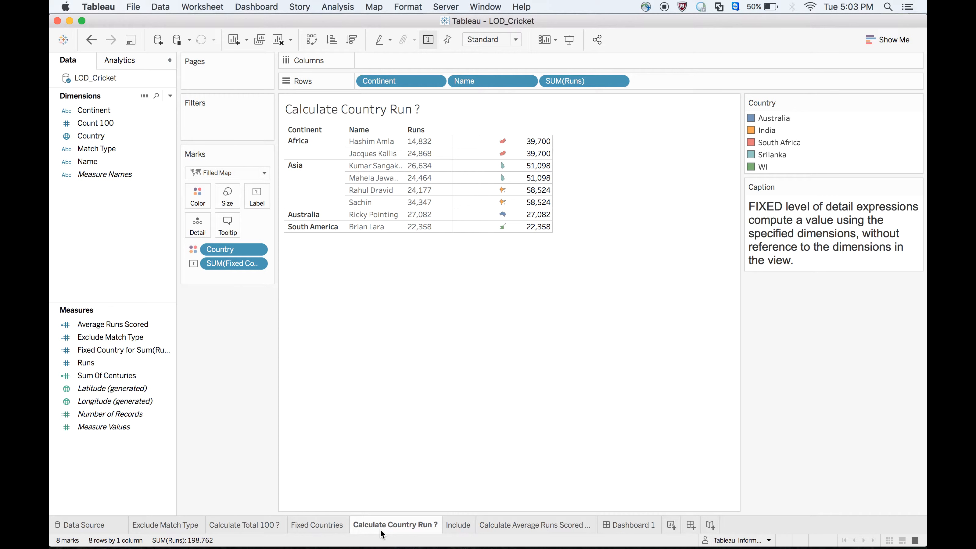
- View the Calculate Country Run ? sheet with its FIXED country run totals
left_click(297, 140)
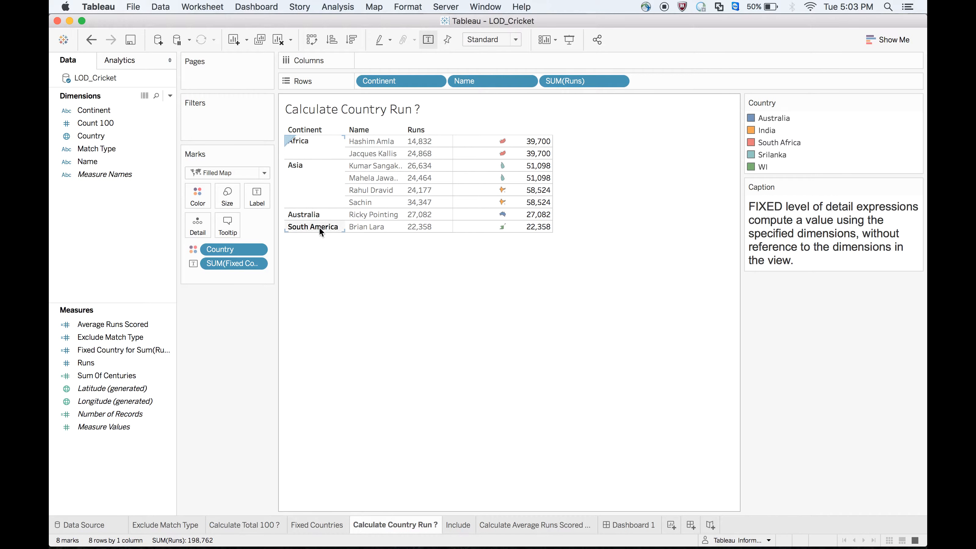
mouse_move(337, 302)
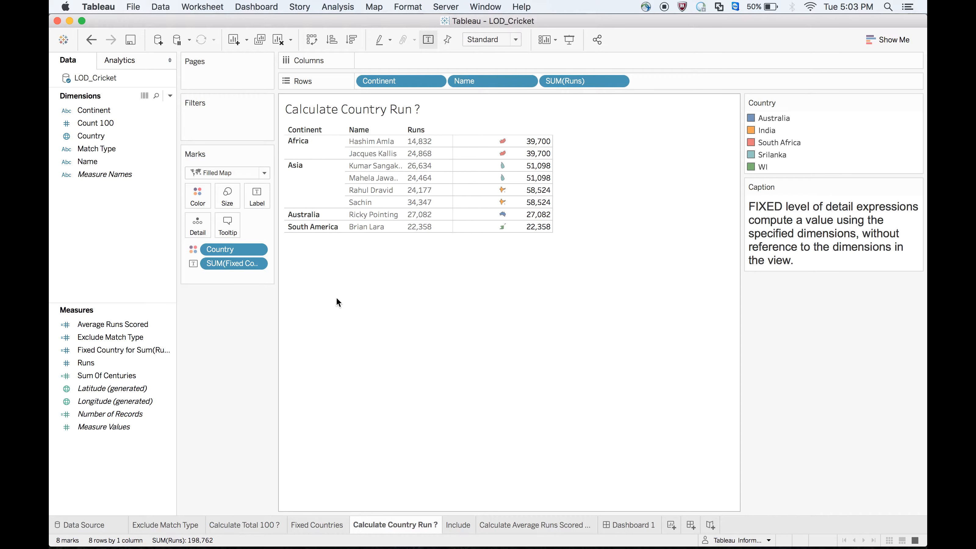
mouse_move(394, 347)
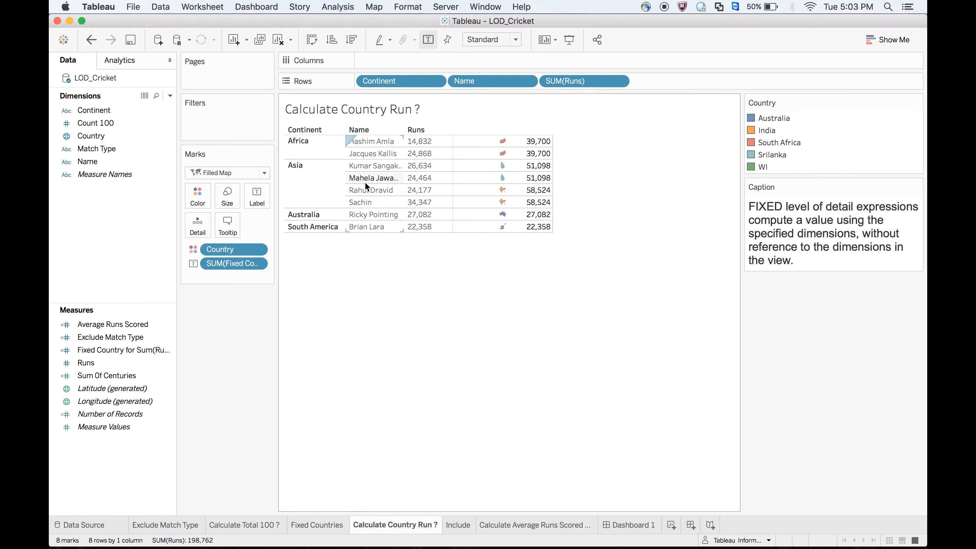
mouse_move(368, 198)
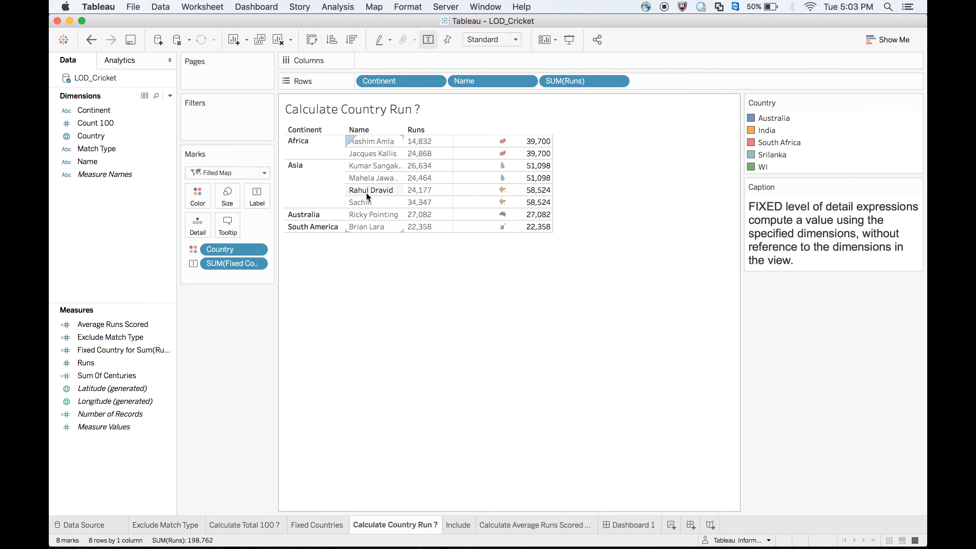
mouse_move(406, 199)
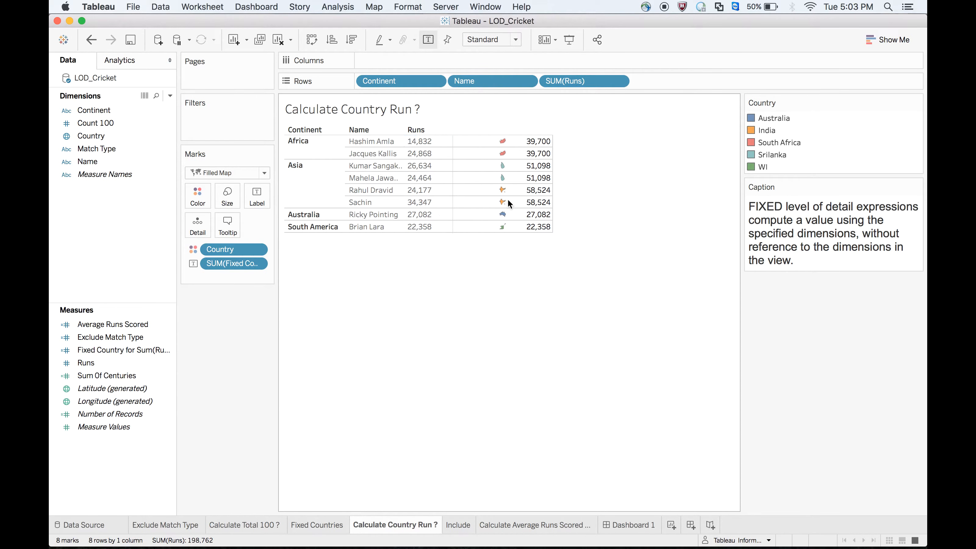
mouse_move(503, 190)
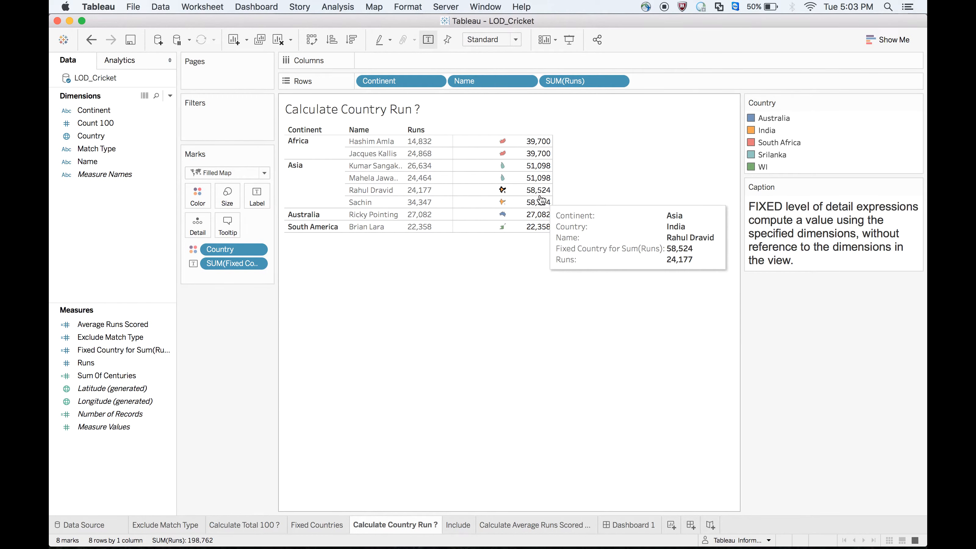
mouse_move(527, 367)
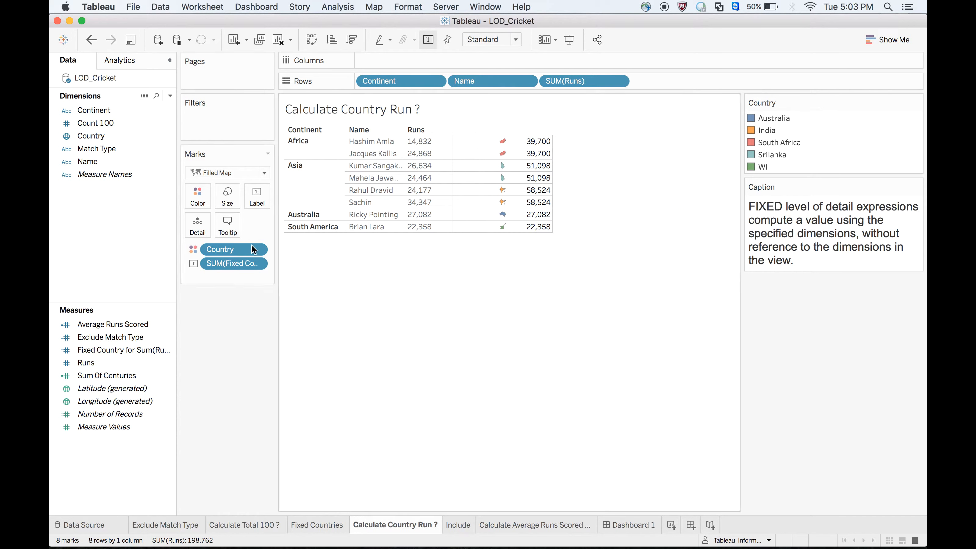
right_click(235, 263)
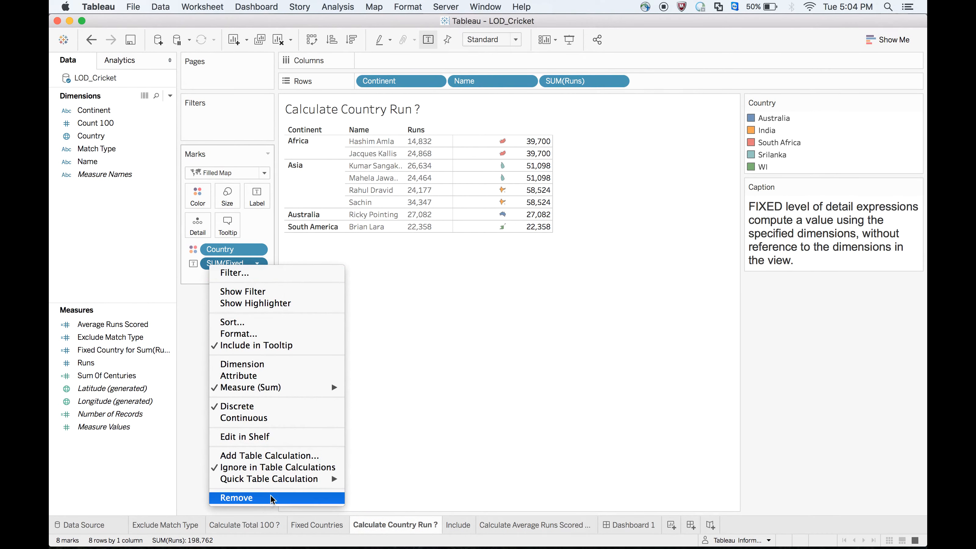
left_click(235, 497)
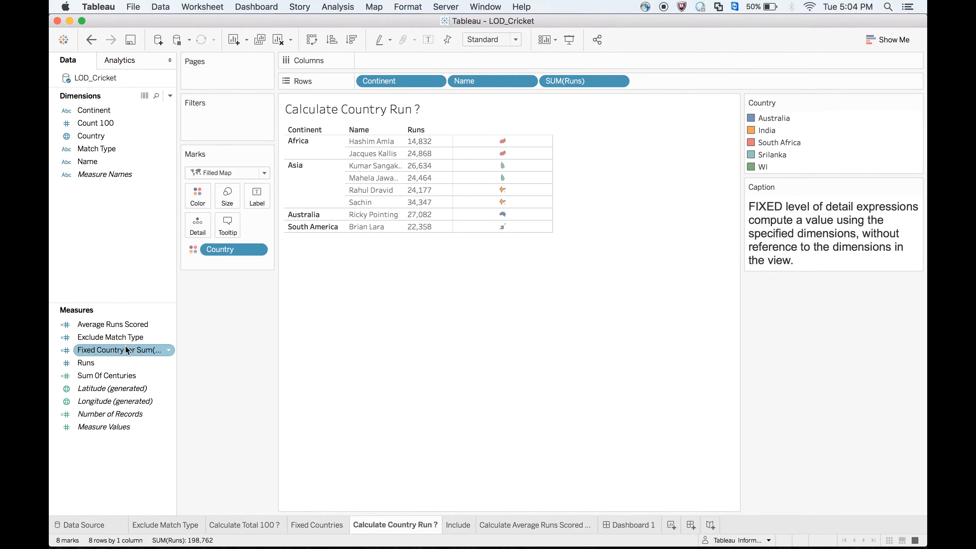
right_click(96, 149)
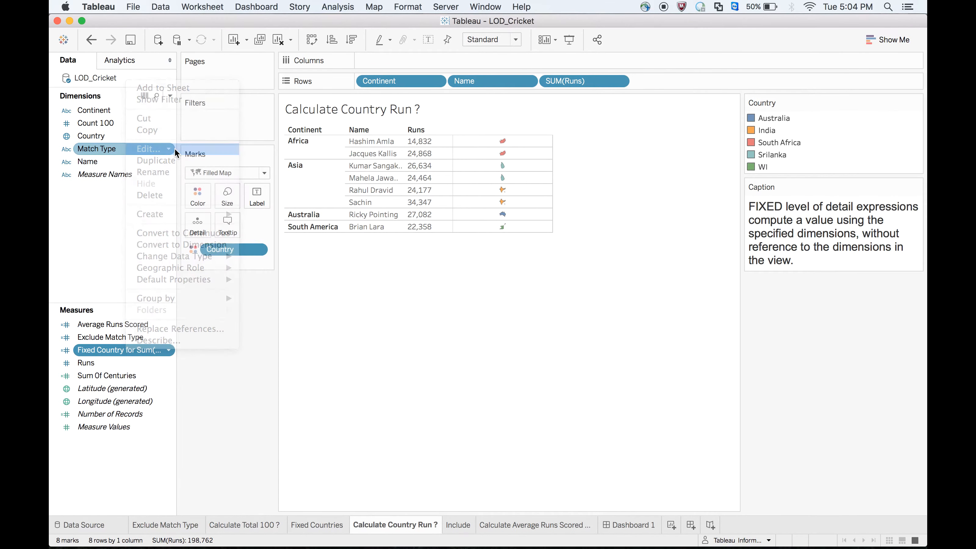
left_click(149, 149)
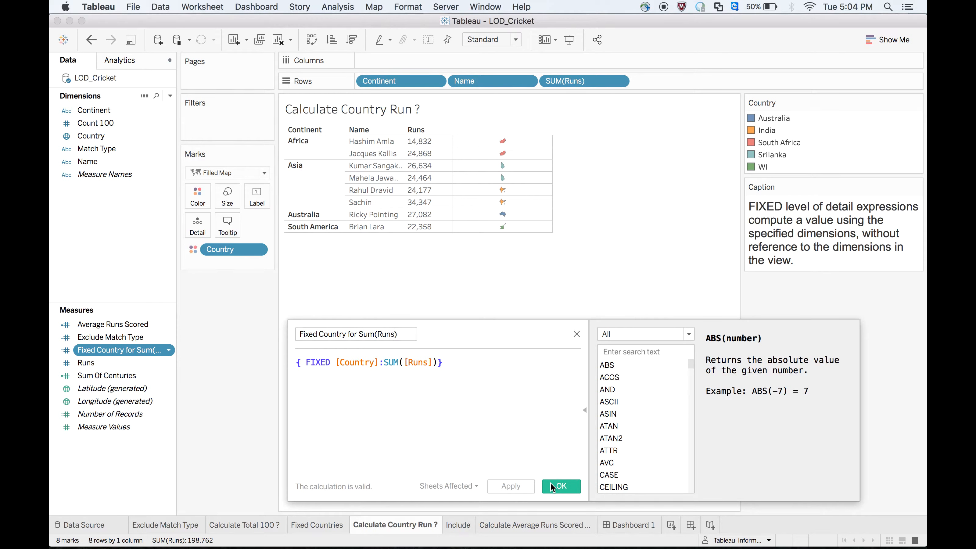
left_click(561, 486)
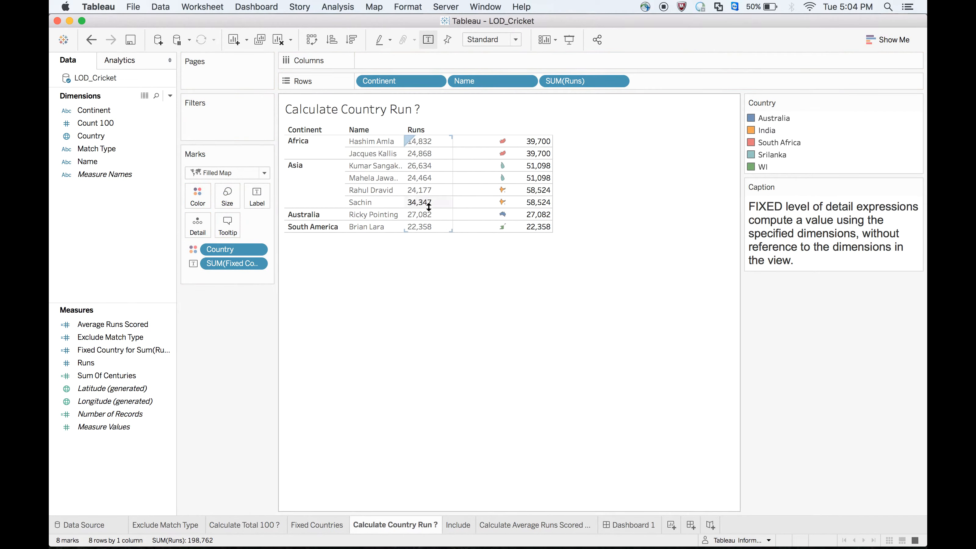
right_click(95, 78)
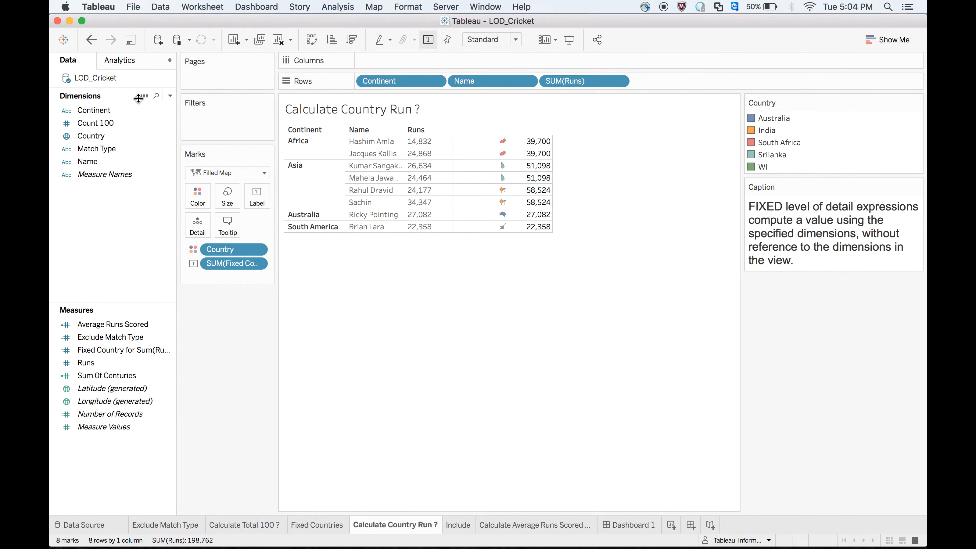
mouse_move(144, 96)
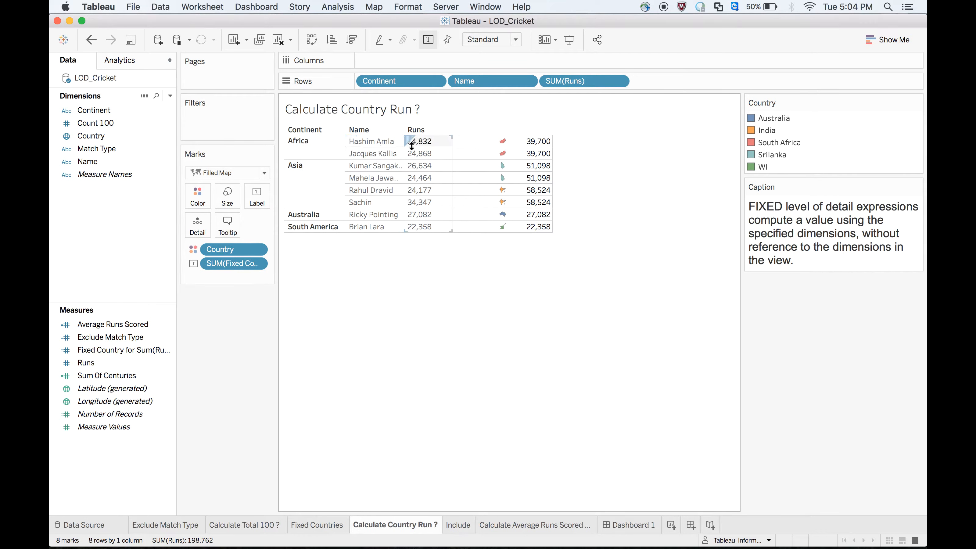
mouse_move(429, 154)
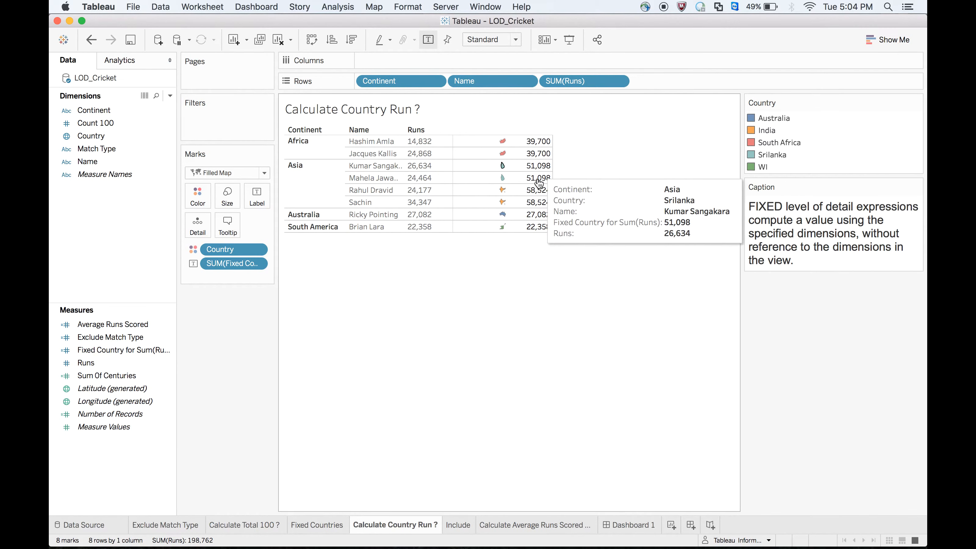
mouse_move(524, 203)
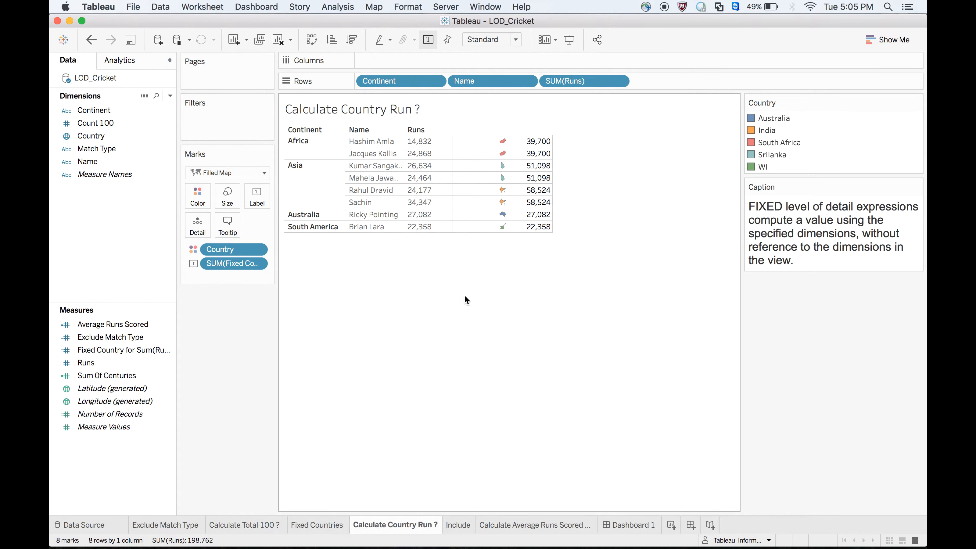
mouse_move(393, 407)
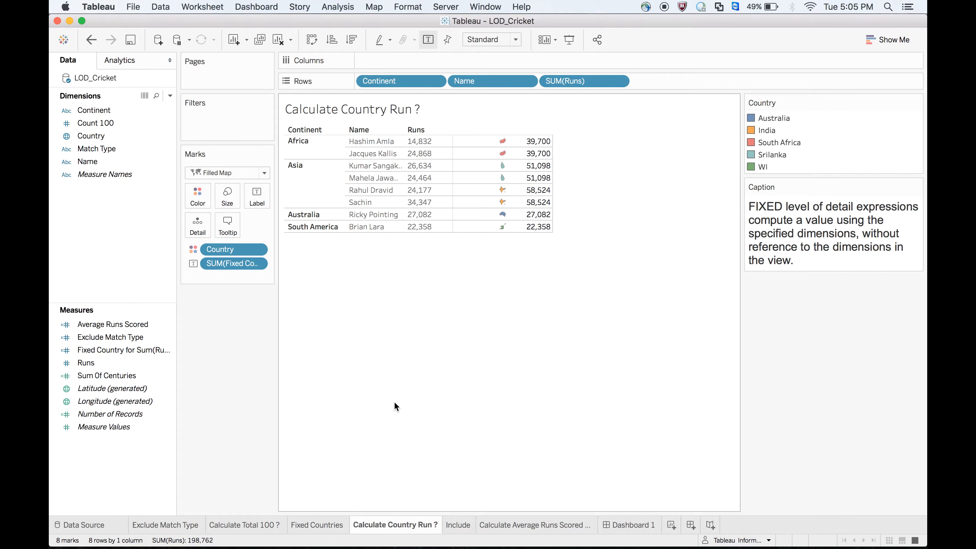
mouse_move(541, 522)
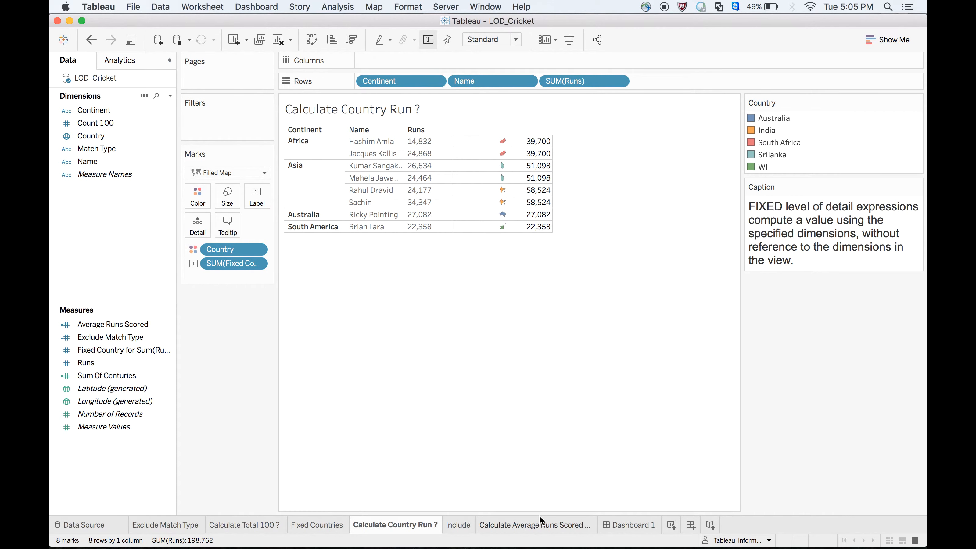
left_click(534, 524)
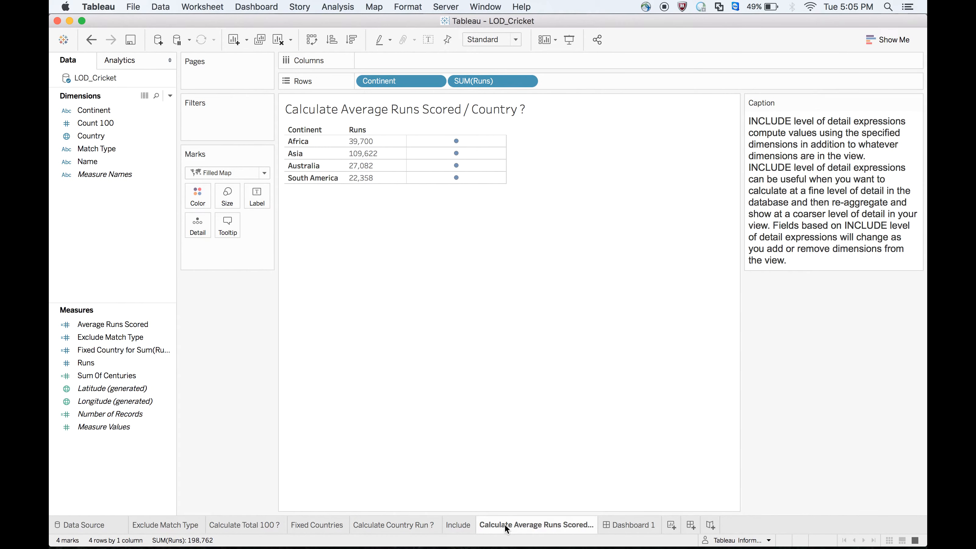
mouse_move(715, 225)
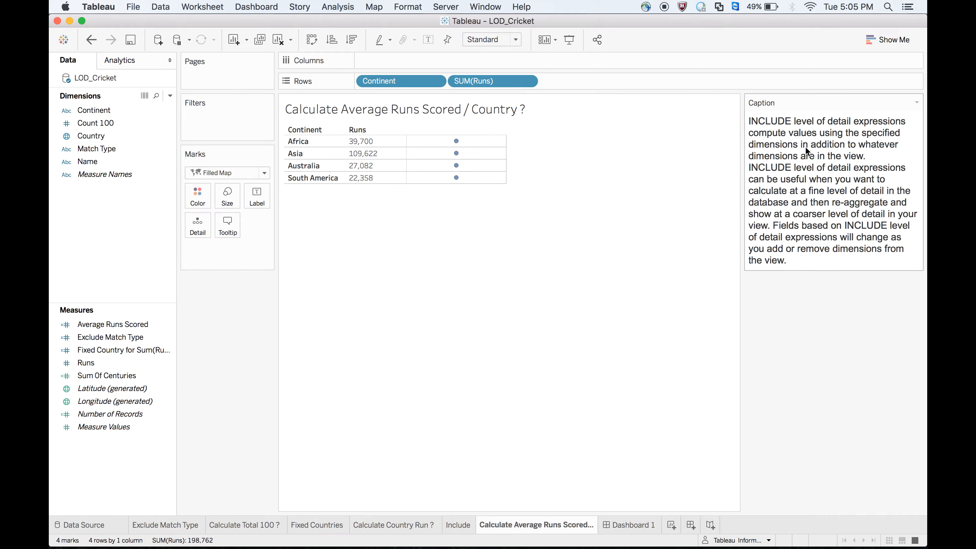
mouse_move(778, 151)
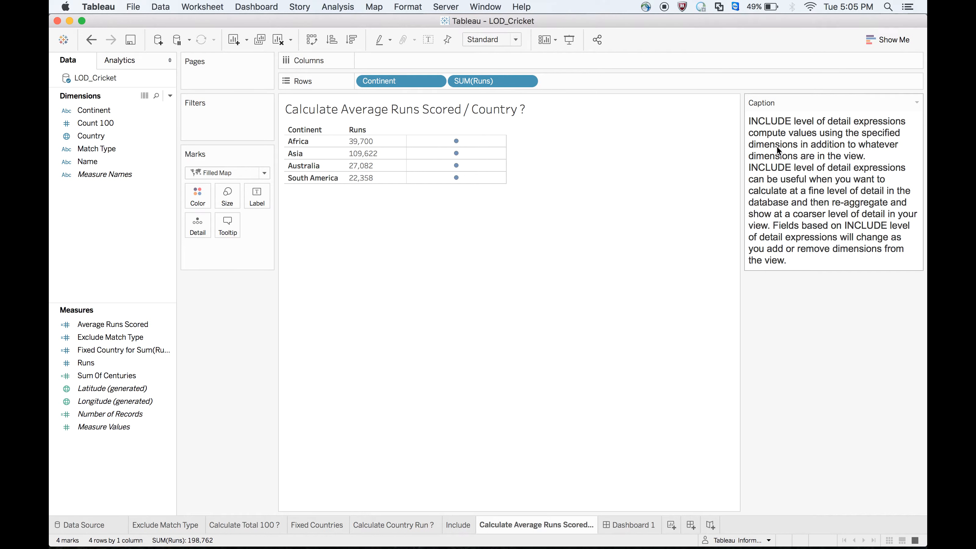
left_click(297, 142)
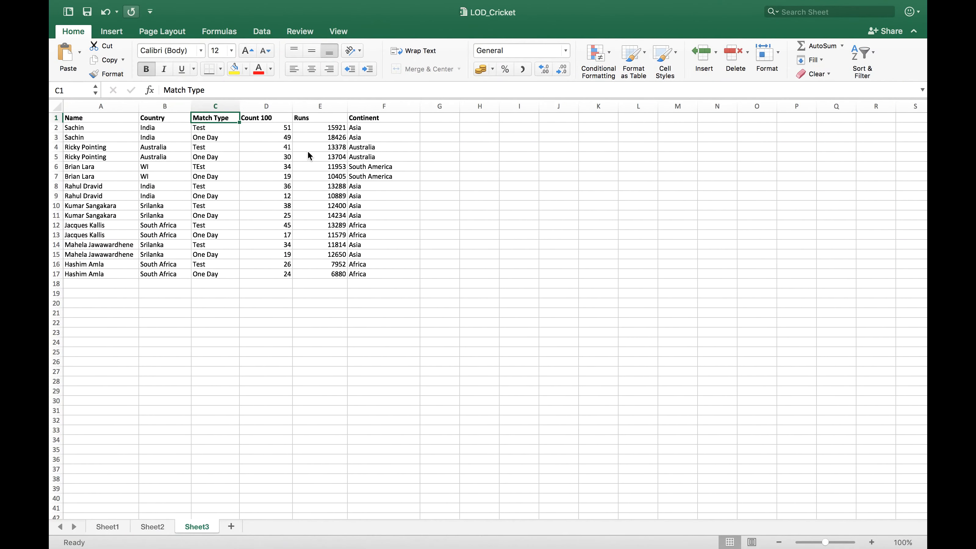
mouse_move(111, 189)
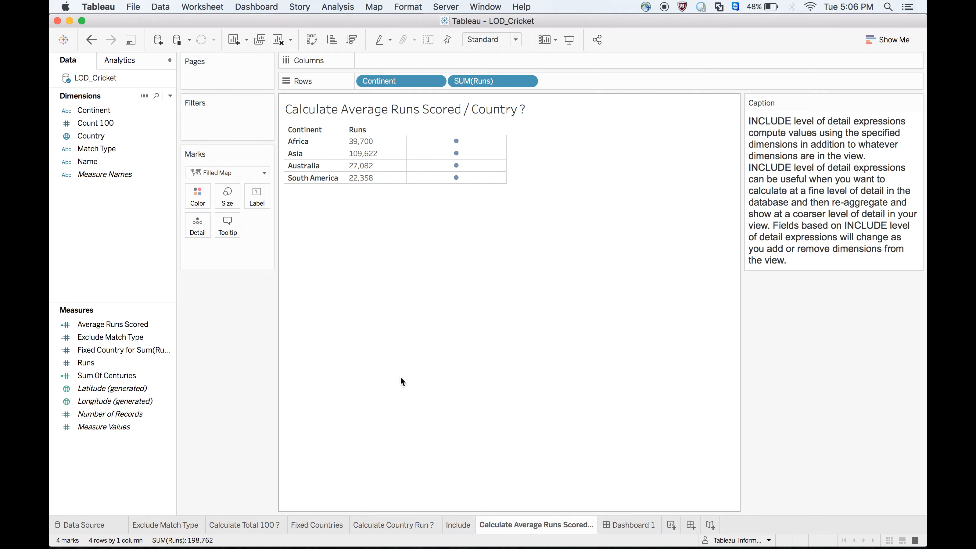
mouse_move(399, 370)
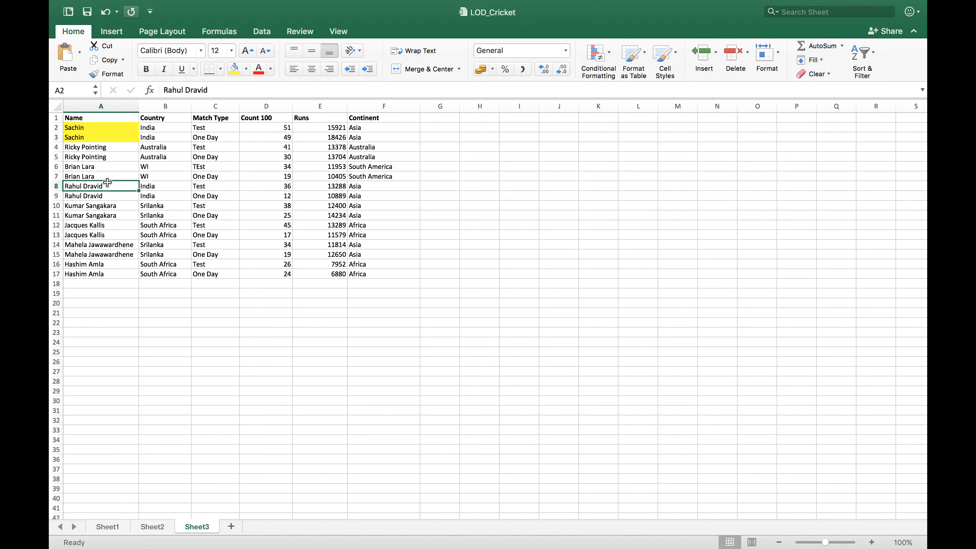
- Select name cells A8:A9 and fill them yellow
left_click_drag(100, 185, 100, 195)
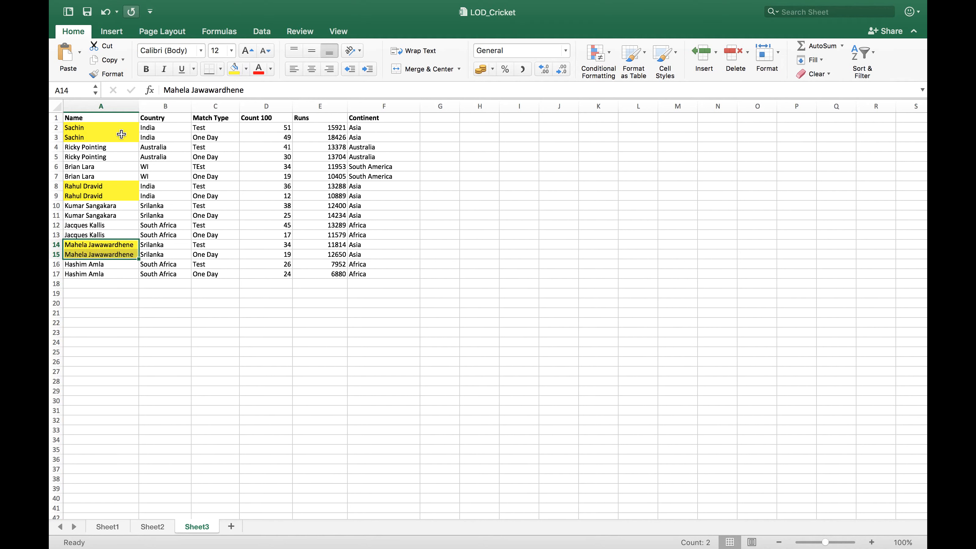
left_click(94, 205)
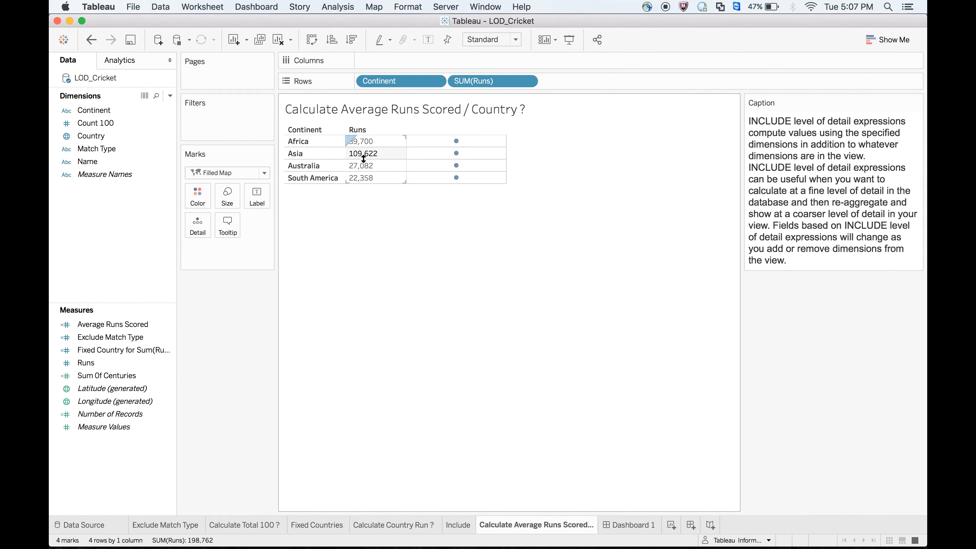
mouse_move(355, 162)
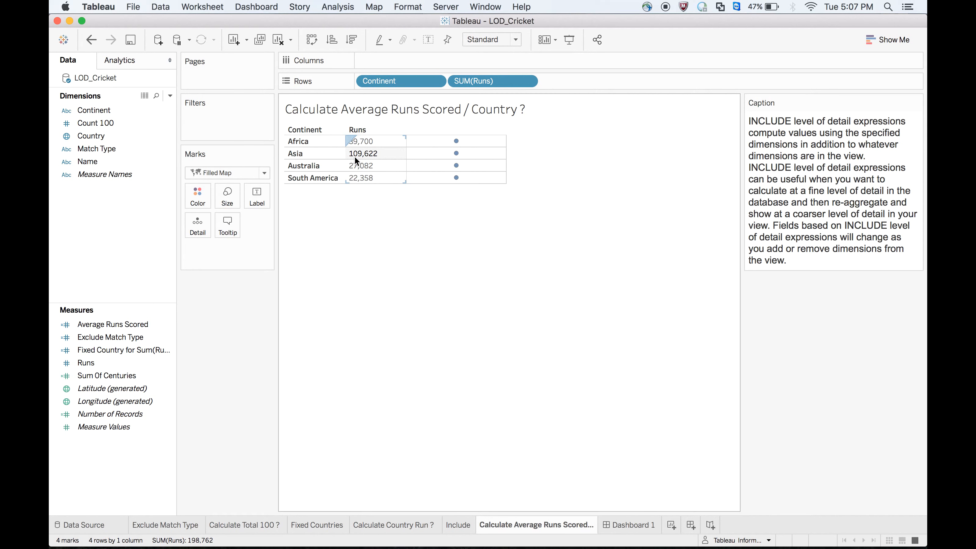
mouse_move(387, 160)
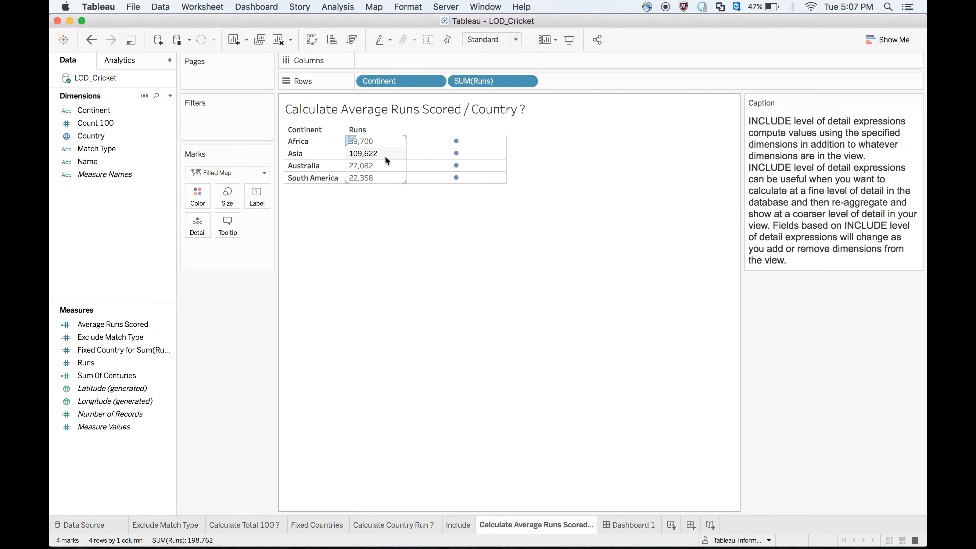
- Clear the Runs selection and pick a field in the Data pane
left_click(405, 253)
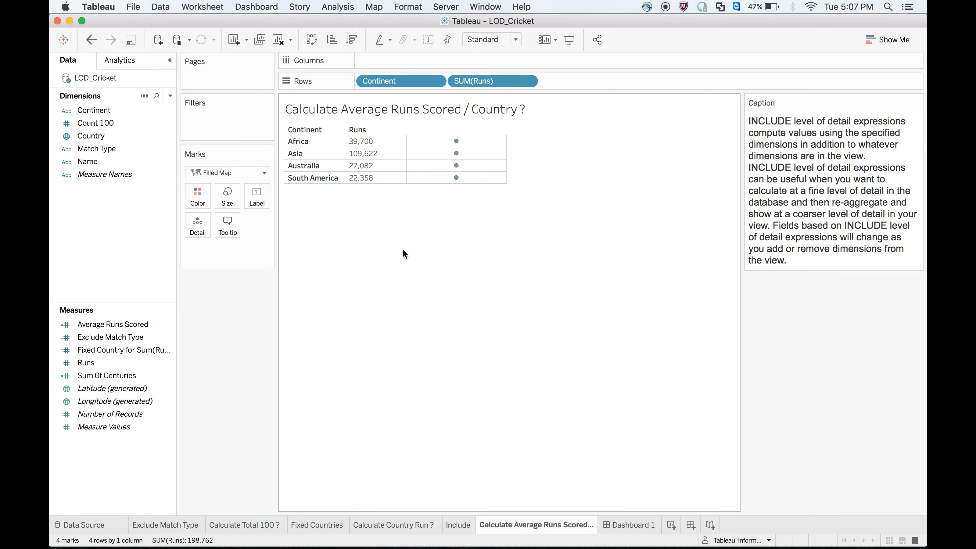
left_click(110, 337)
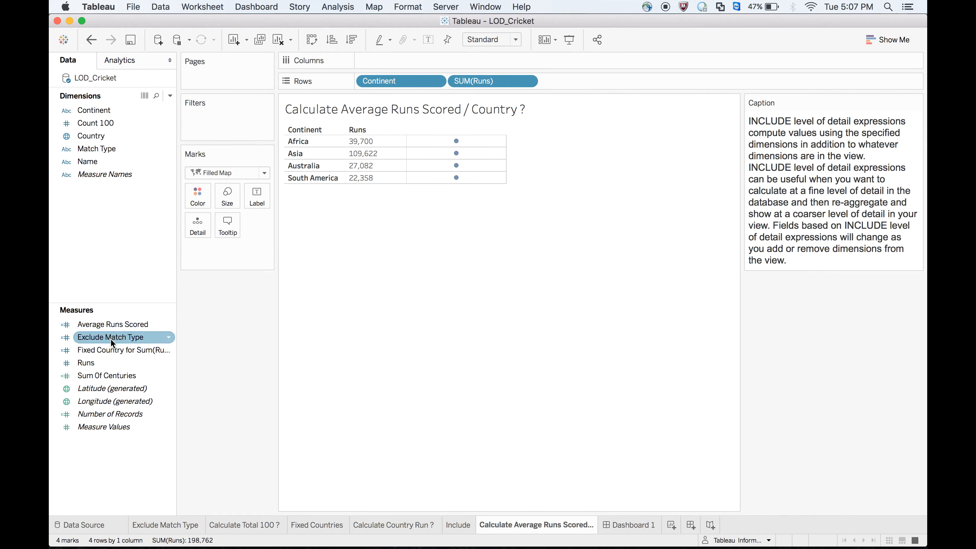
- Review the Average Runs Scored formula and add the field to Rows beside Runs
right_click(112, 325)
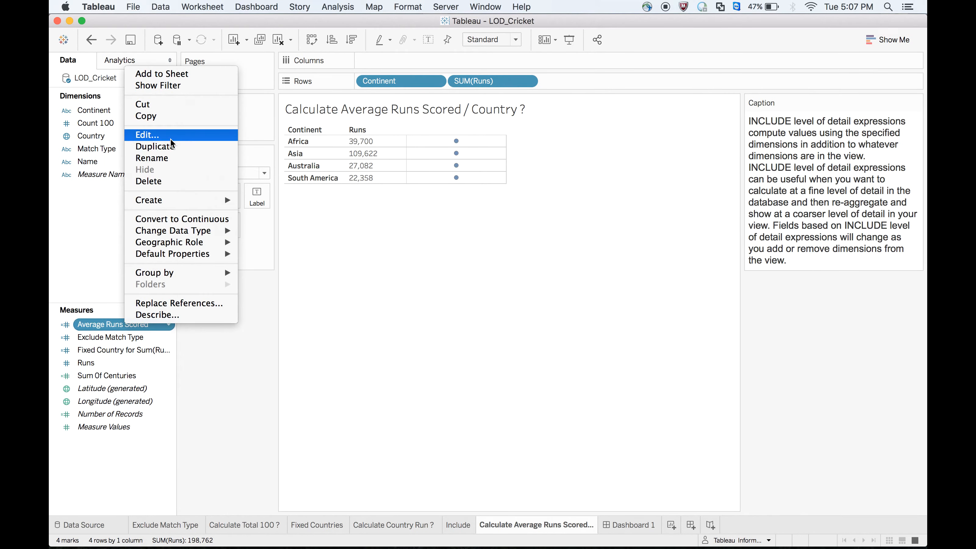
left_click(147, 136)
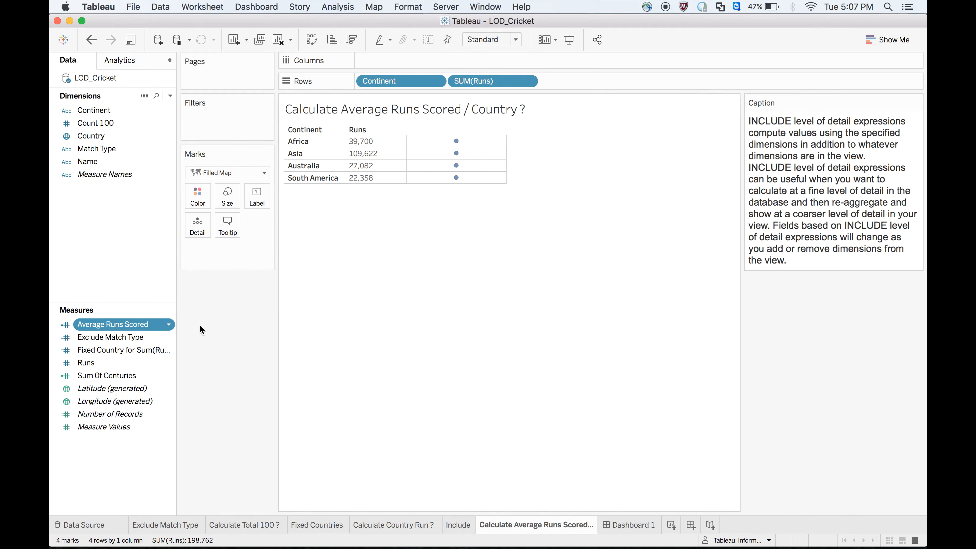
left_click_drag(113, 325, 587, 85)
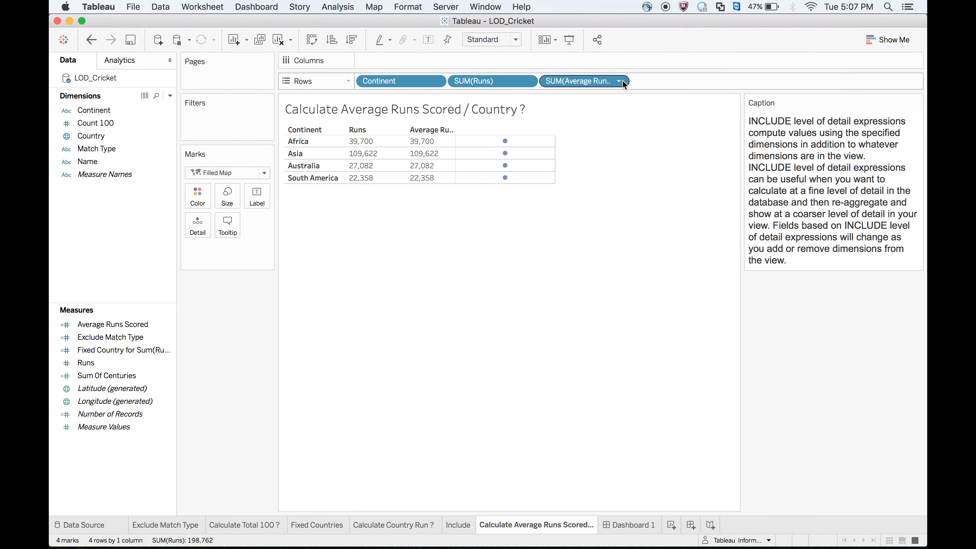
- Aggregate Average Runs Scored as Average, giving Africa 19,850 and Asia 27,405.5
left_click(619, 81)
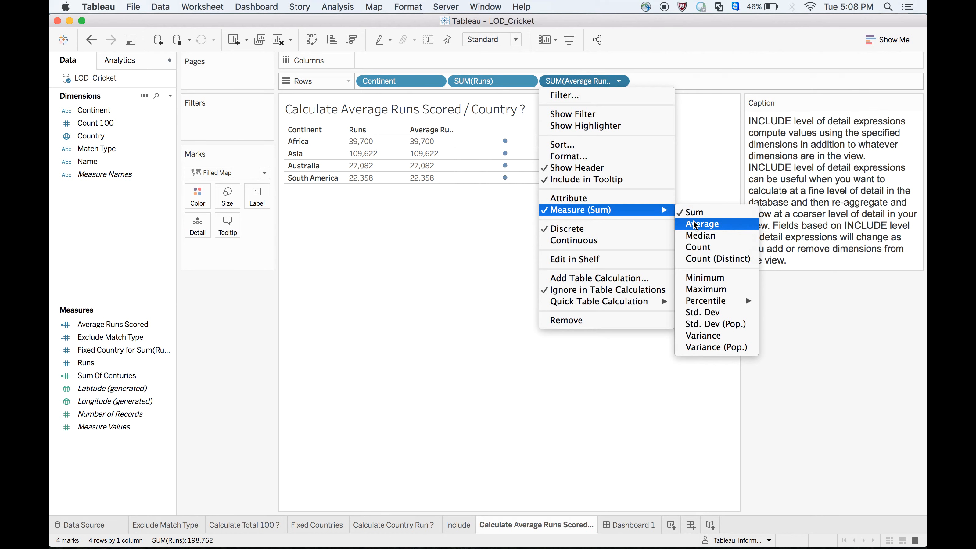
left_click(702, 224)
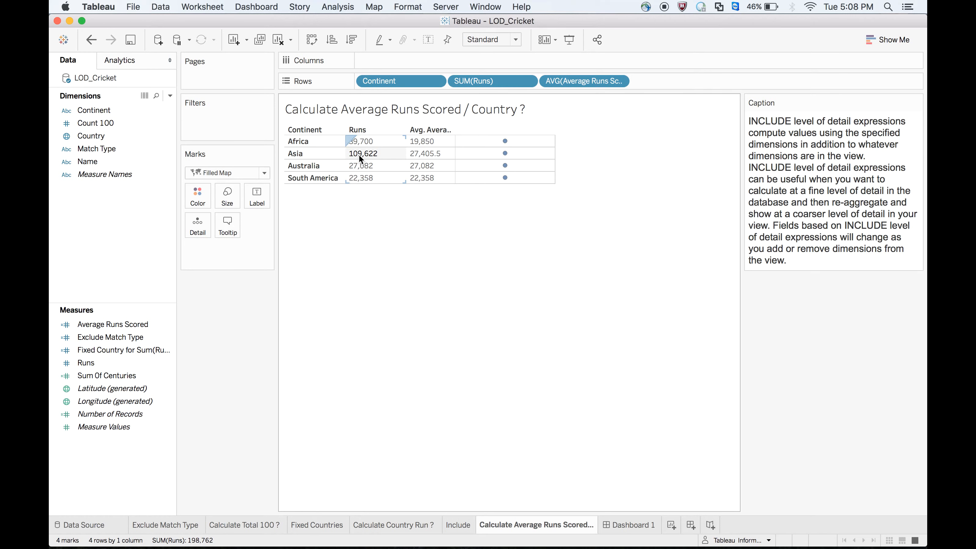
left_click(428, 264)
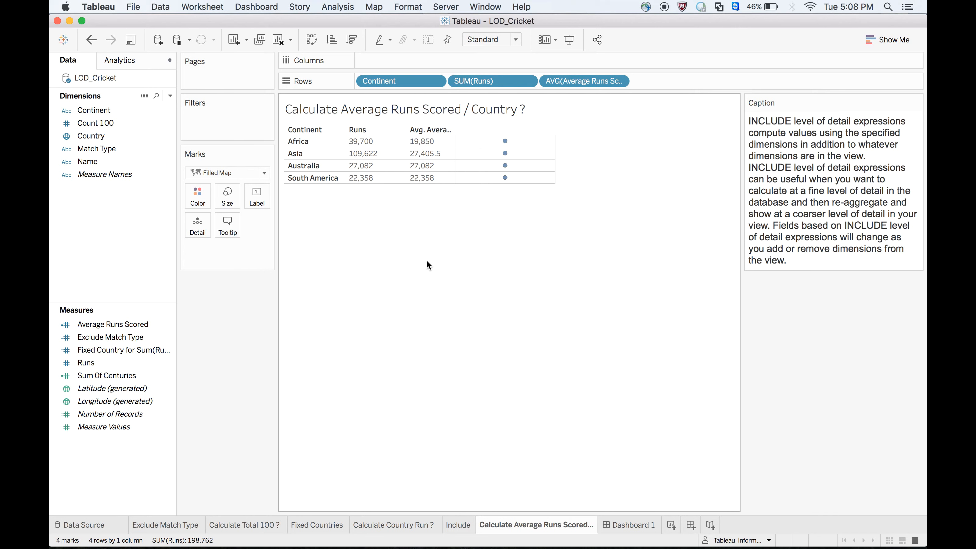
mouse_move(454, 198)
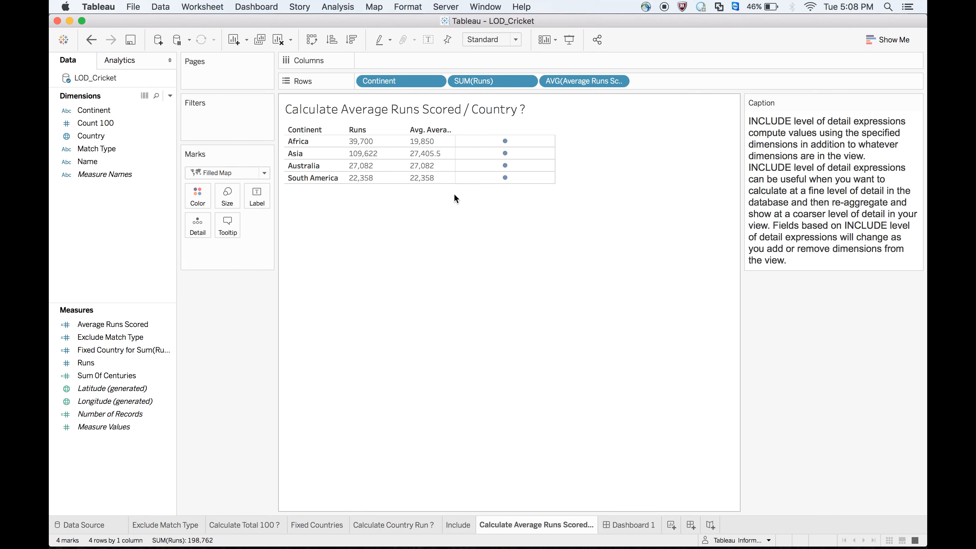
mouse_move(449, 279)
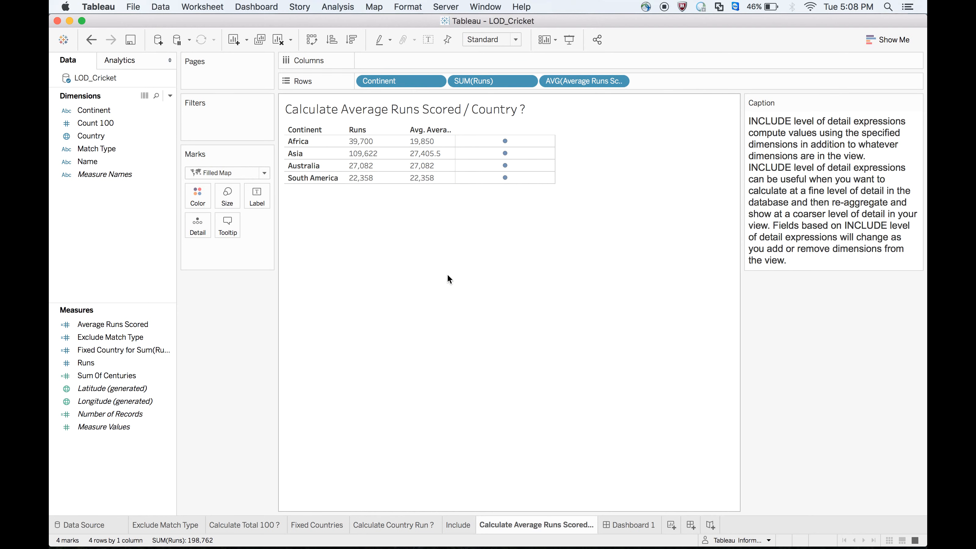
left_click(360, 141)
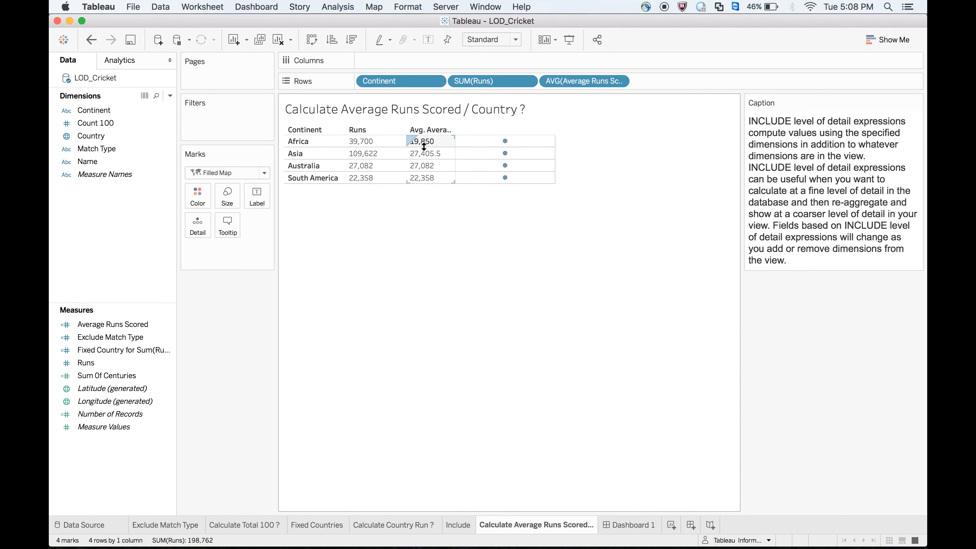
left_click(475, 291)
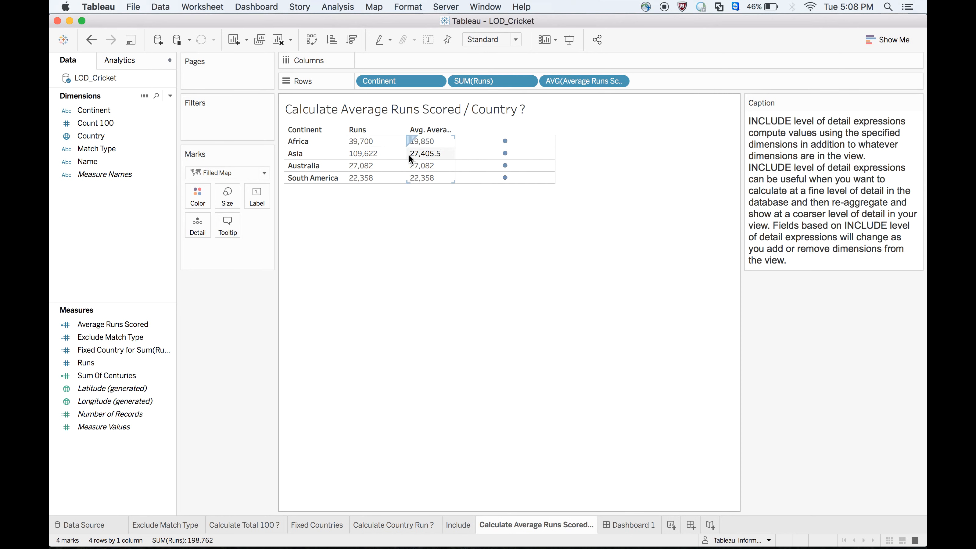
mouse_move(415, 160)
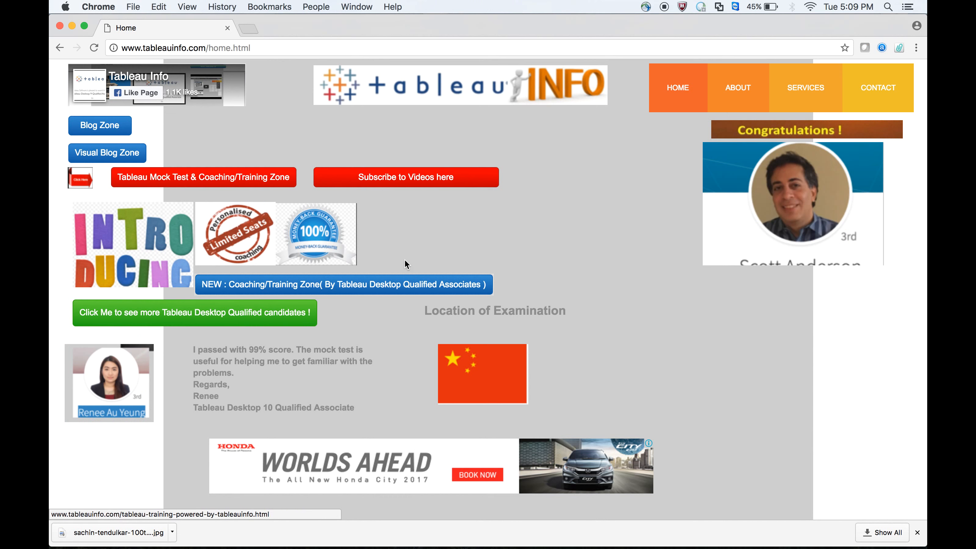
mouse_move(223, 188)
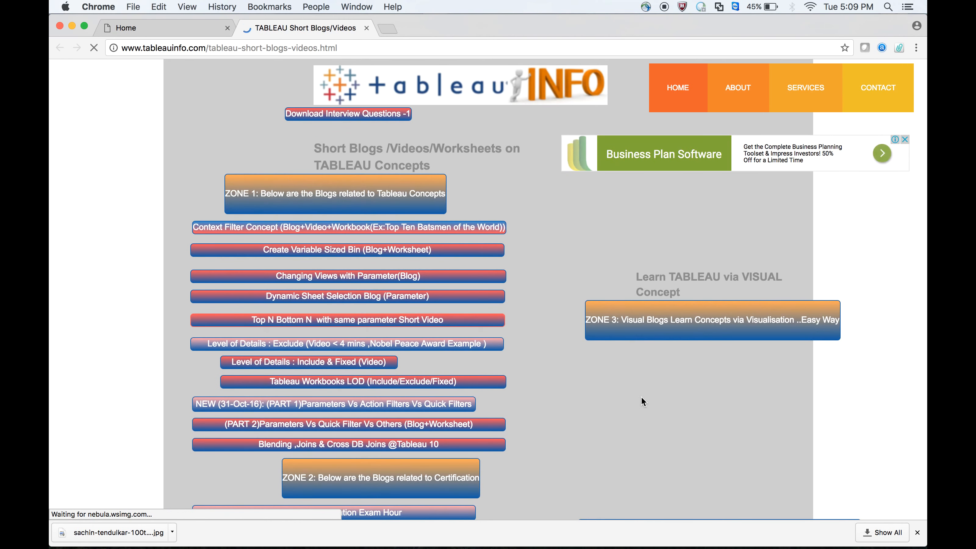
- Scroll down the tableauinfo Short Blogs/Videos page in Chrome
scroll("down", 3)
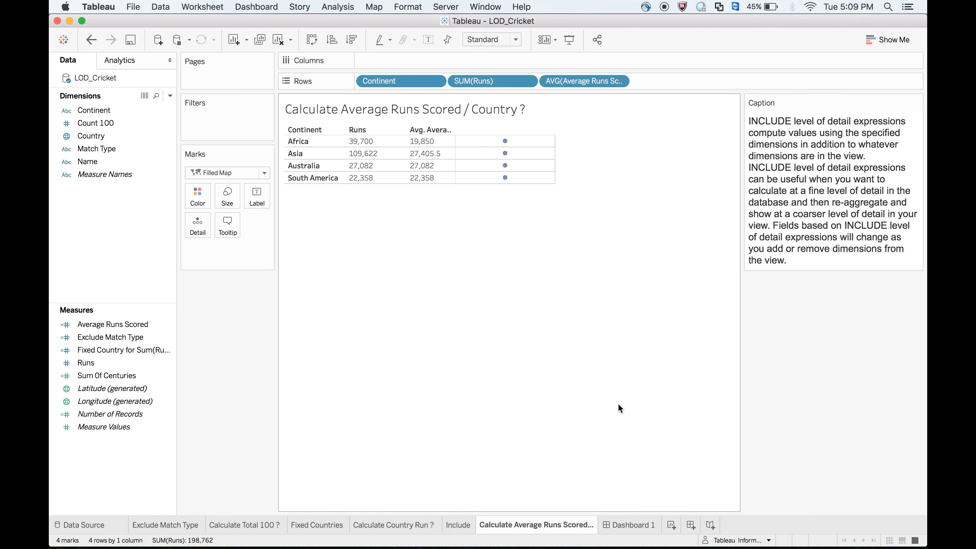
mouse_move(647, 548)
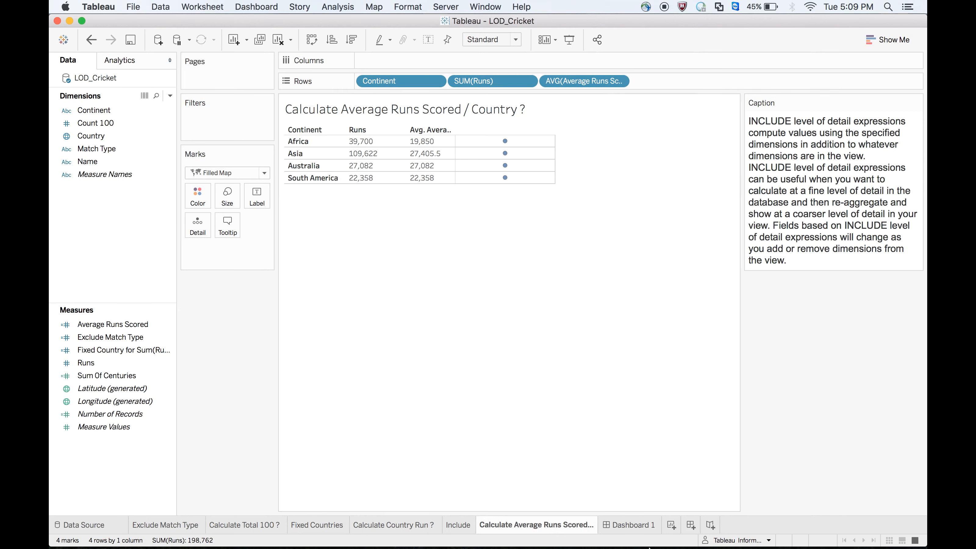